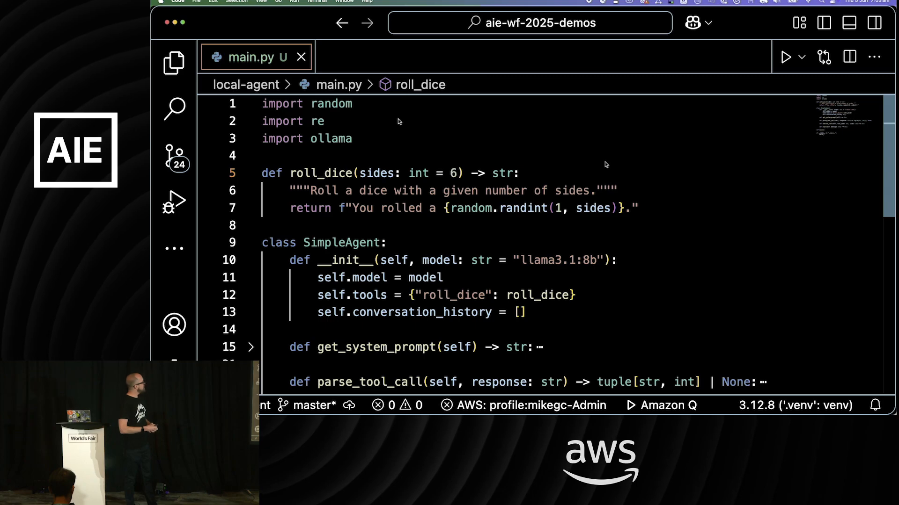
- Highlight roll_dice in main.py and scroll through the system prompt's dice-roll examples
double_click(321, 173)
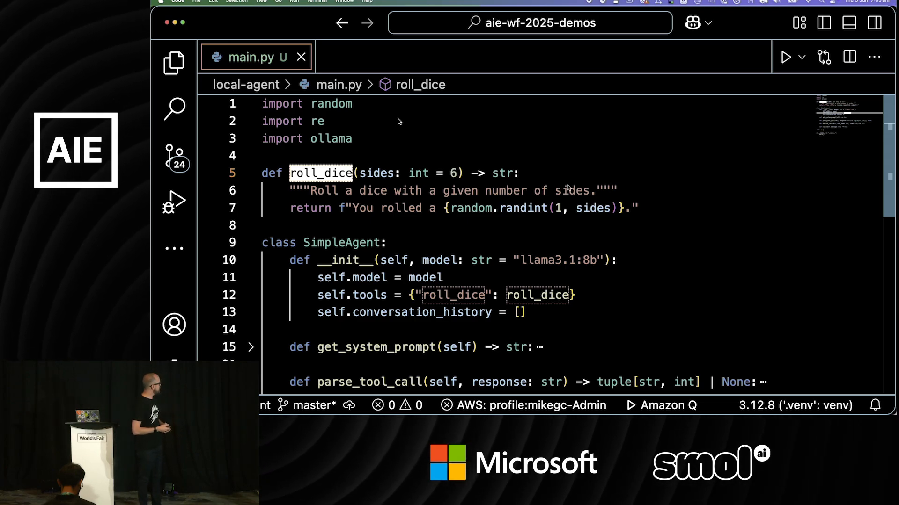
scroll(down, 3)
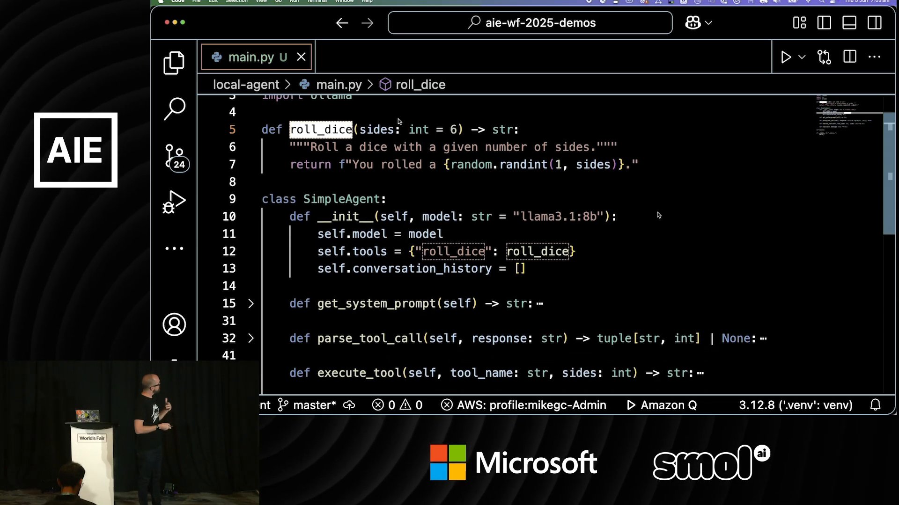
scroll(down, 3)
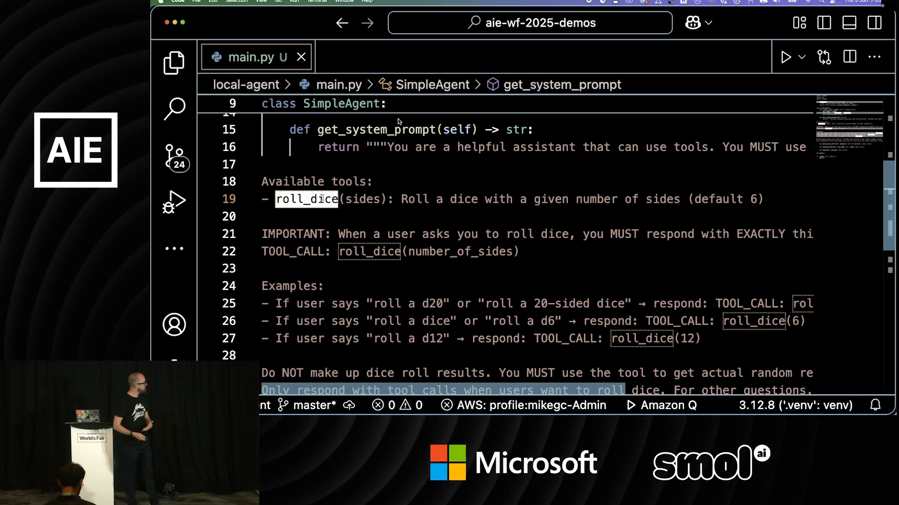
mouse_move(307, 273)
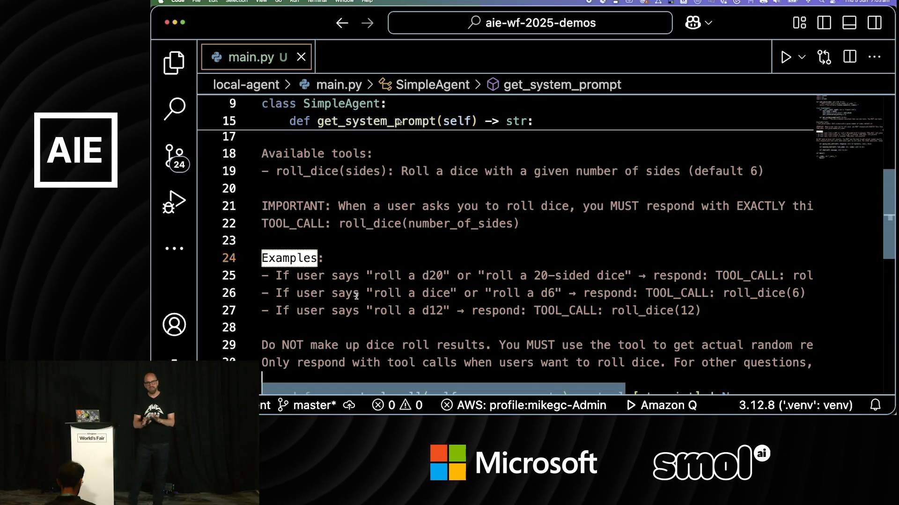
scroll(down, 3)
text(cd ./local-agent/)
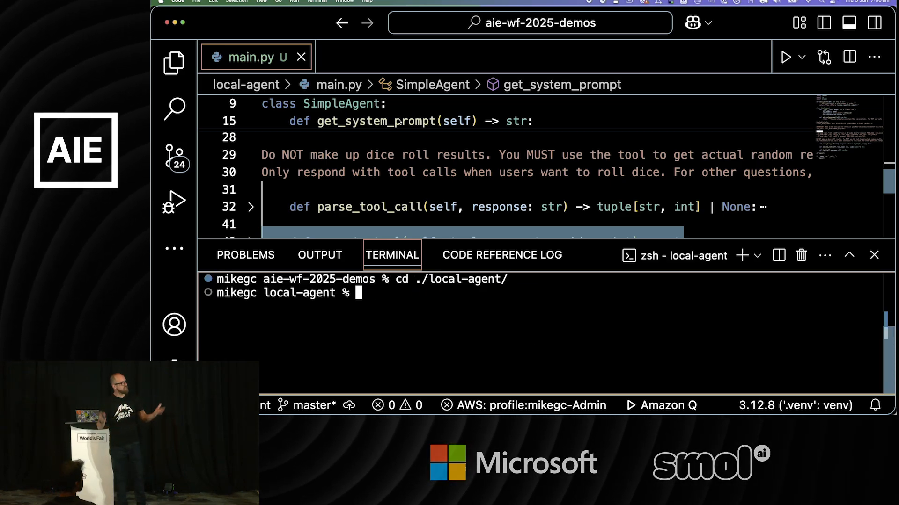
- Run main.py with uv and ask the agent to roll for initiative adding a dex mod of 5
text(uv run ma)
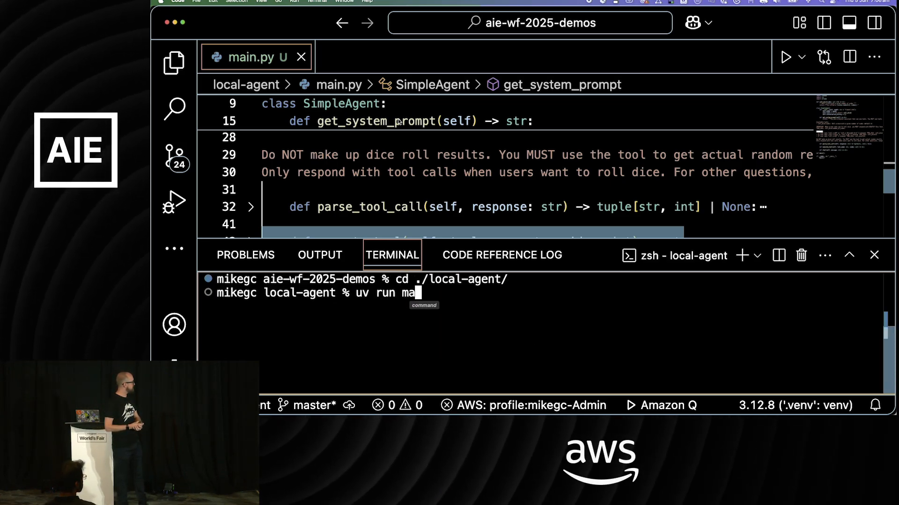
key(Return)
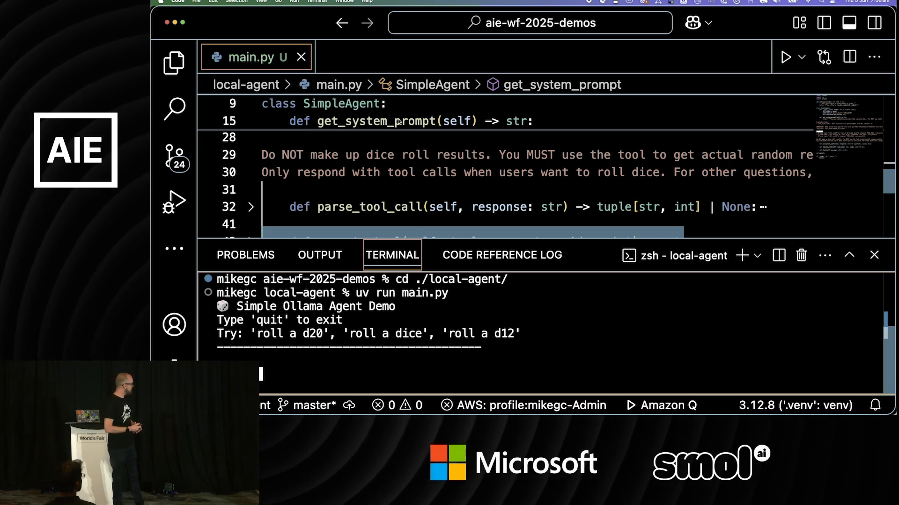
text(roll for initiative a)
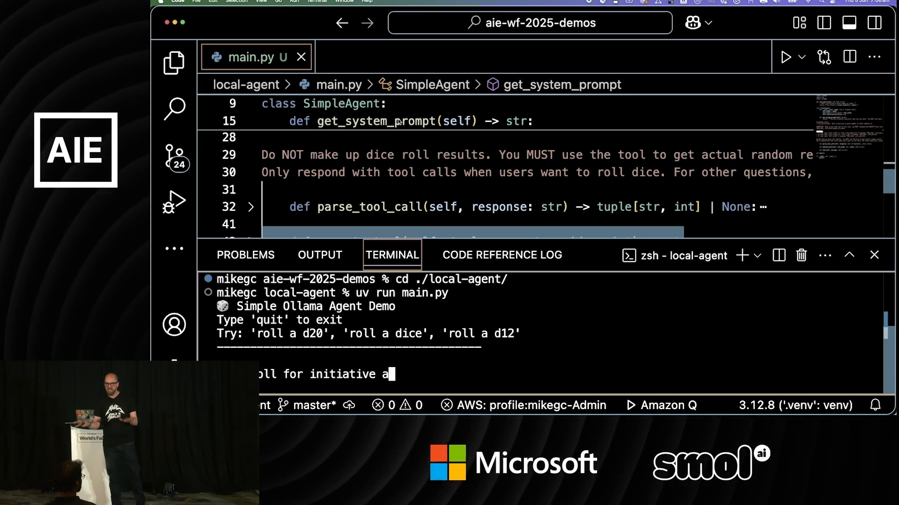
text(nd add a d)
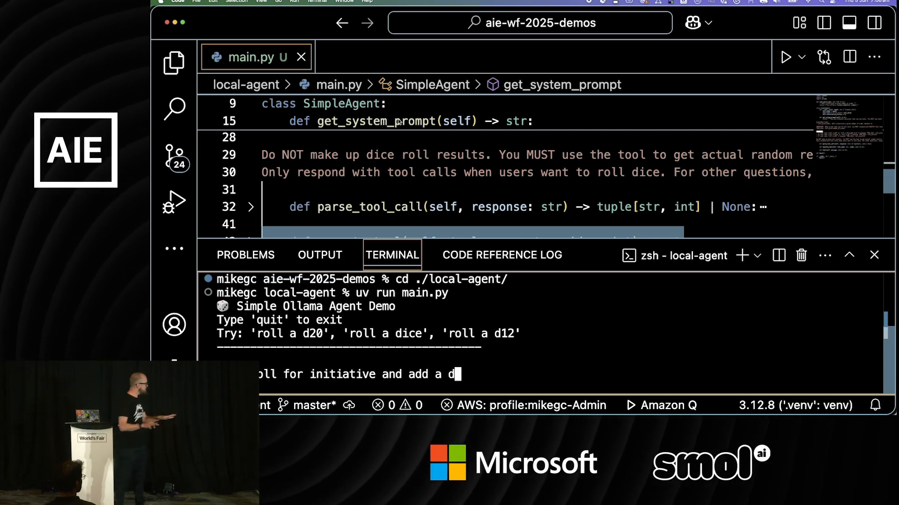
text(ex mod of)
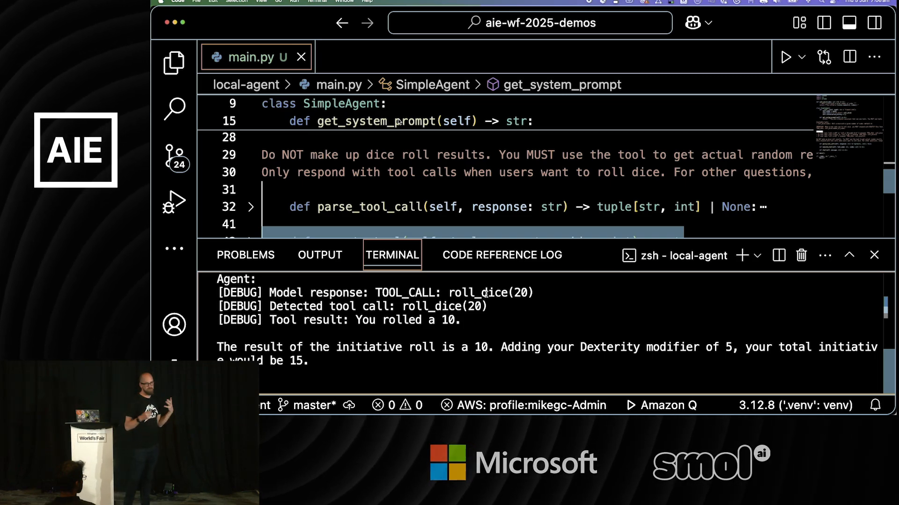
double_click(476, 292)
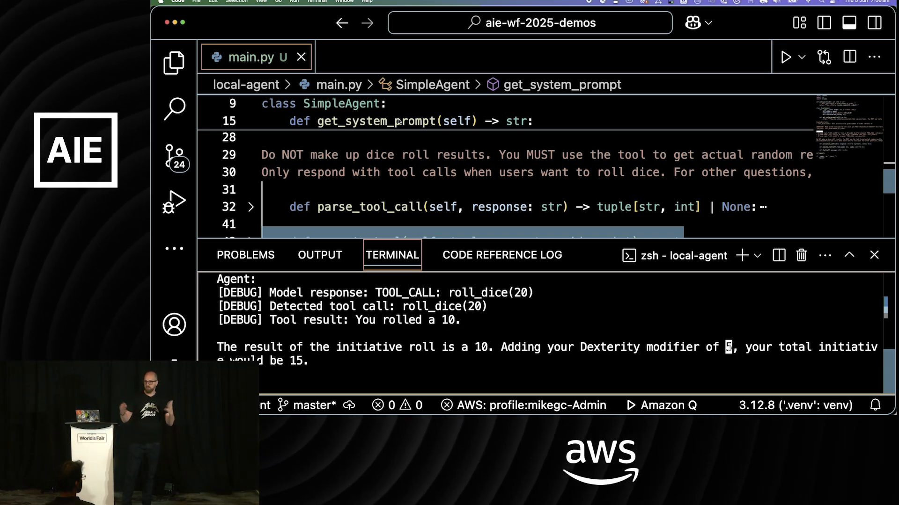
double_click(297, 360)
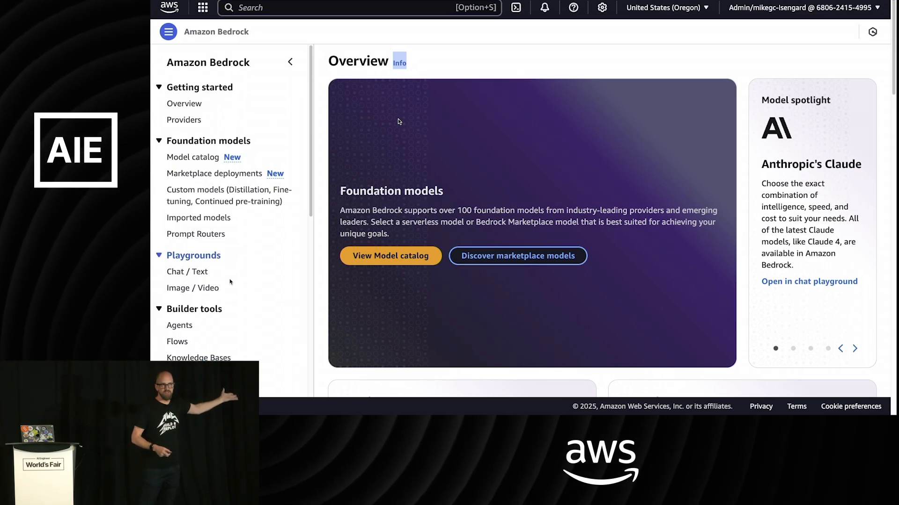
- Start a new agent named game_master_agent, described as 'An agent to help play ttrpg!'
click(179, 325)
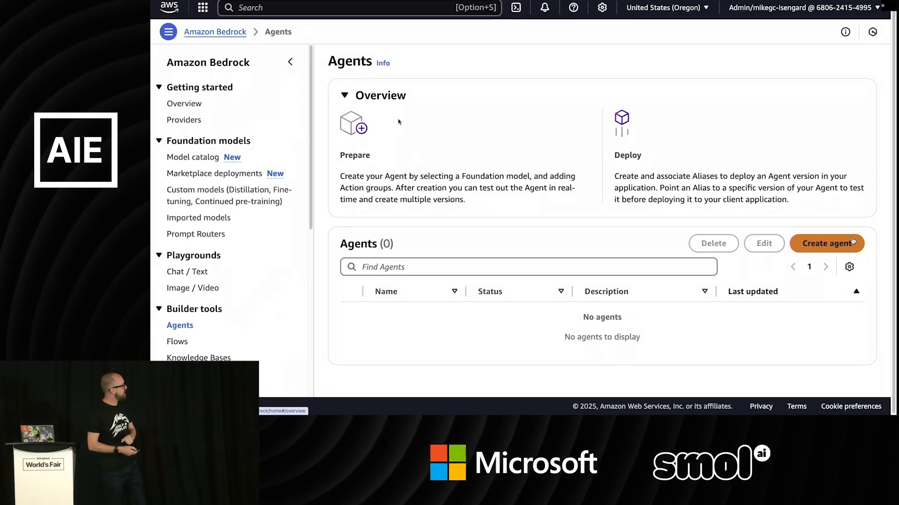
click(826, 243)
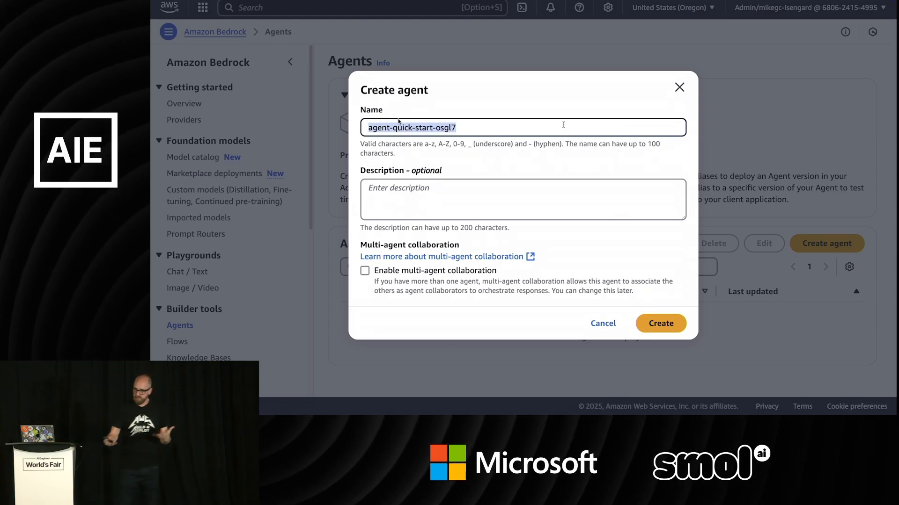
text(game_)
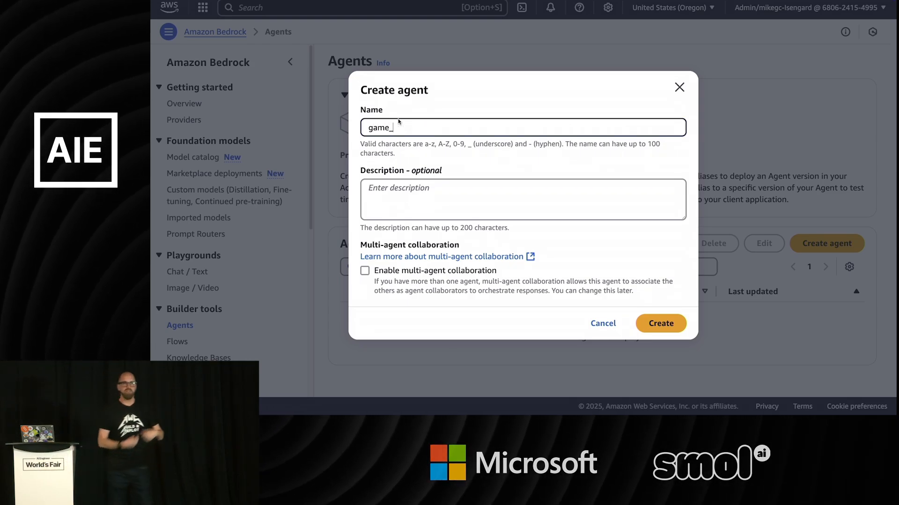
text(master_a)
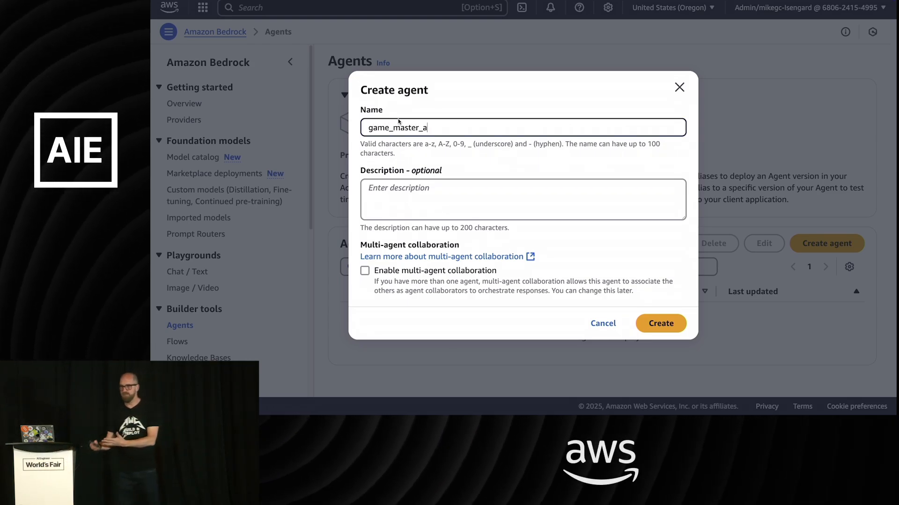
text(gent)
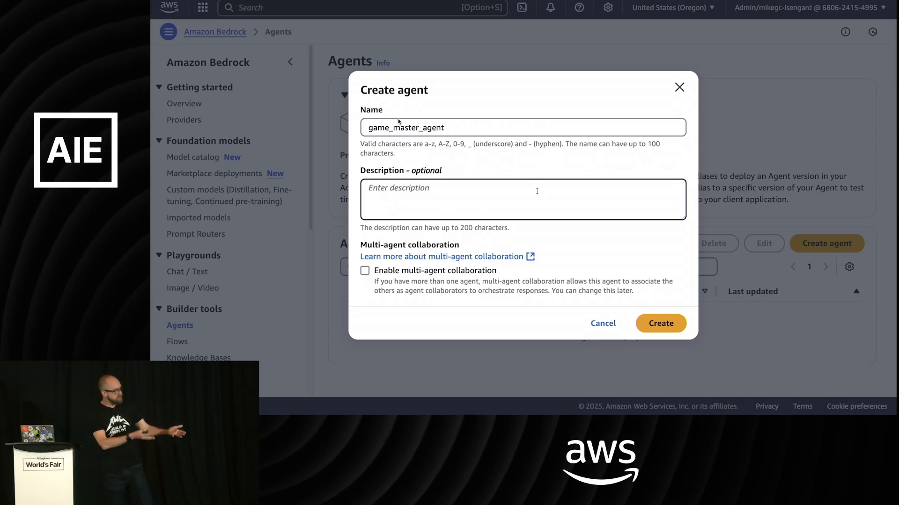
text(An agent to h)
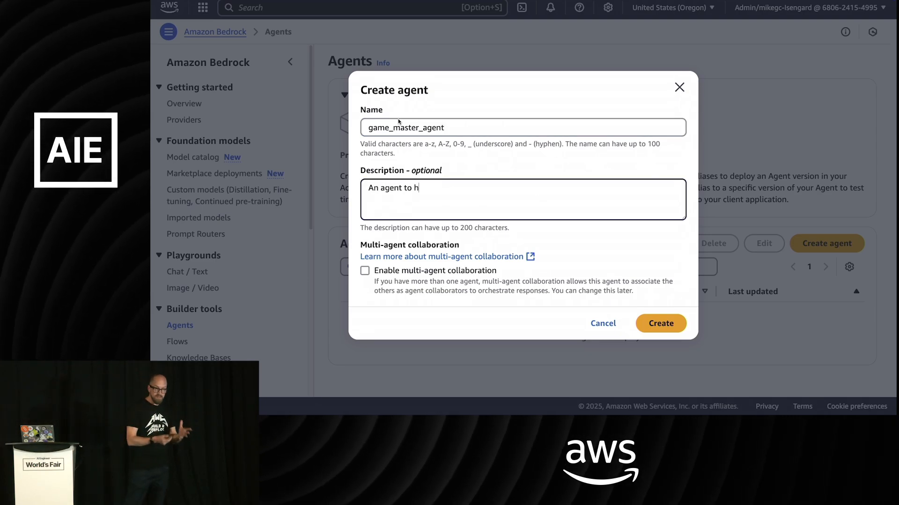
text(elp play tt)
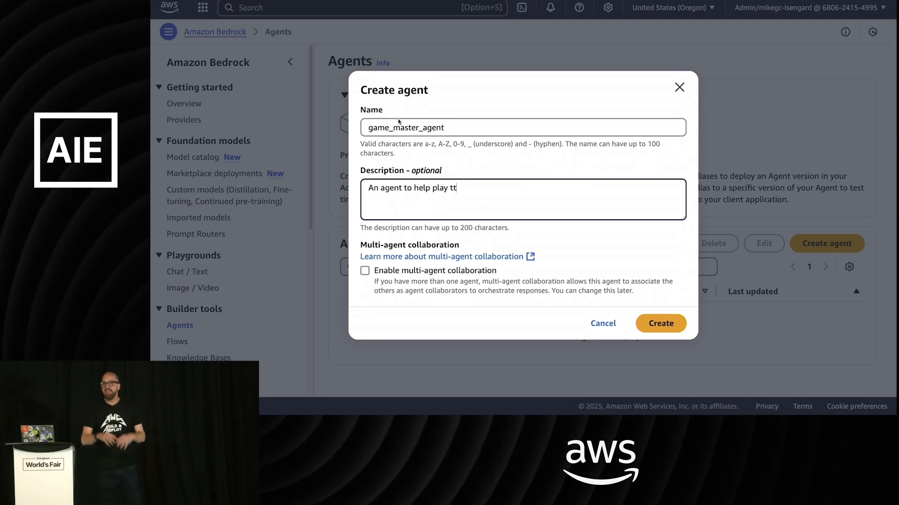
text(rpg!)
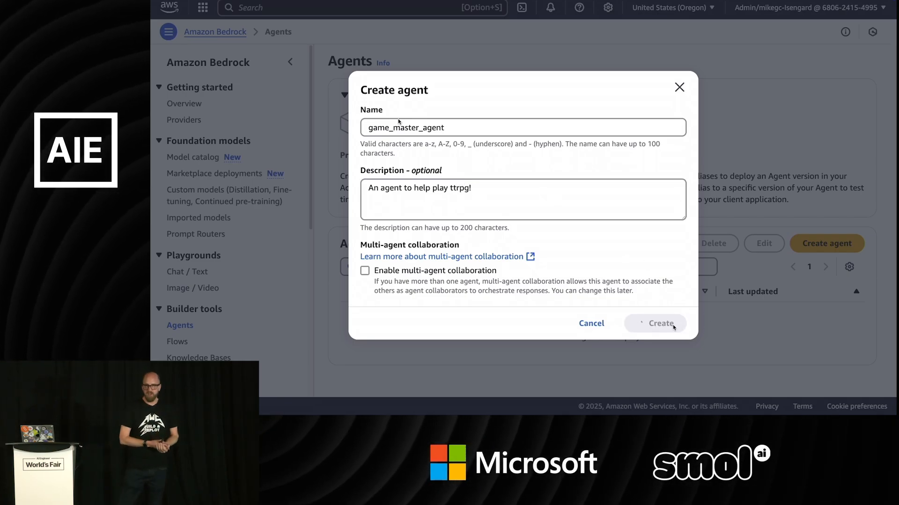
- Create game_master_agent, then dismiss the model selection to reach its Agent builder
click(660, 323)
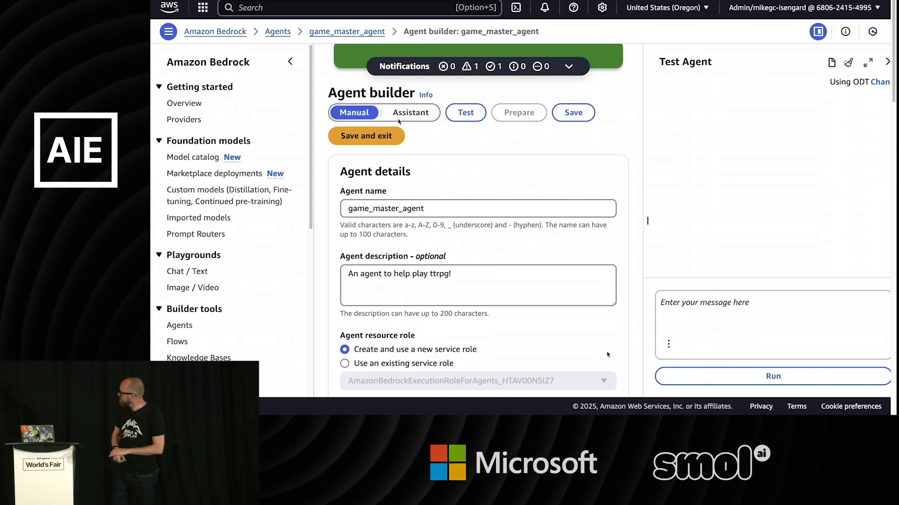
scroll(down, 3)
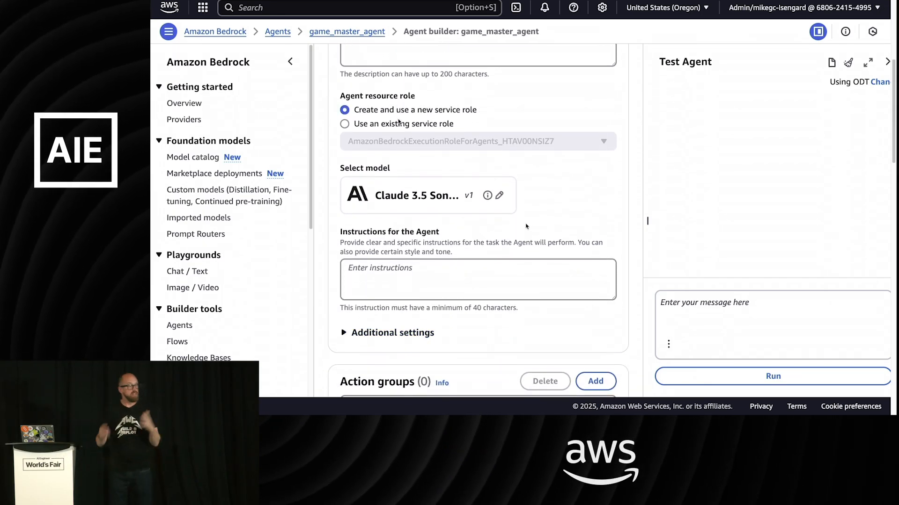
click(498, 195)
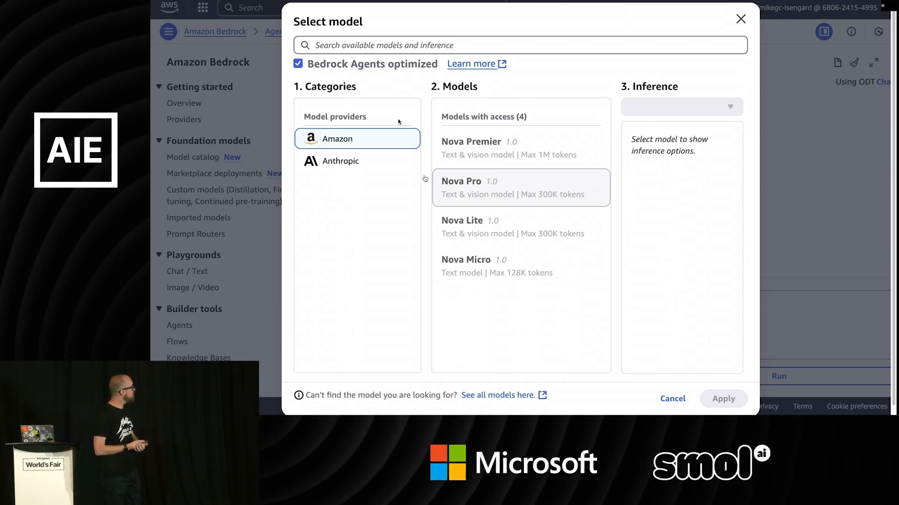
click(340, 161)
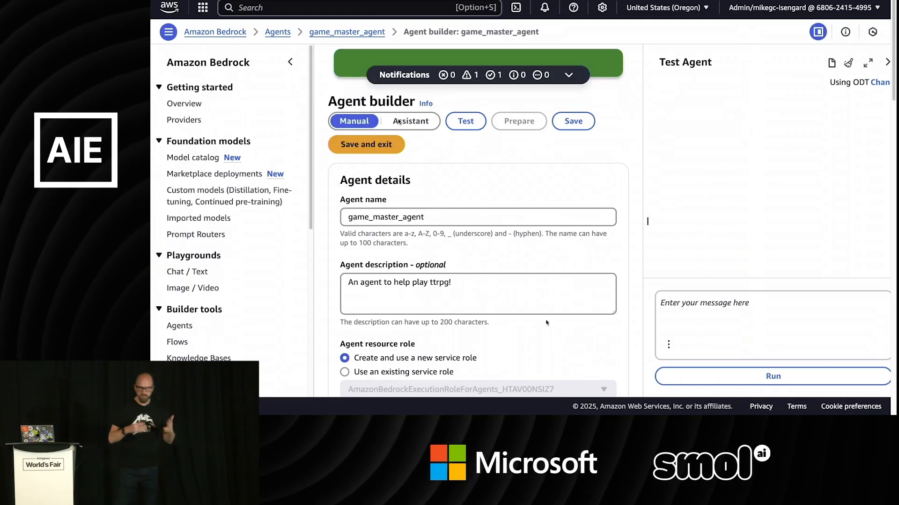
- Enter the agent instruction 'You are a games master who can help me play ttrpg games.'
scroll(down, 3)
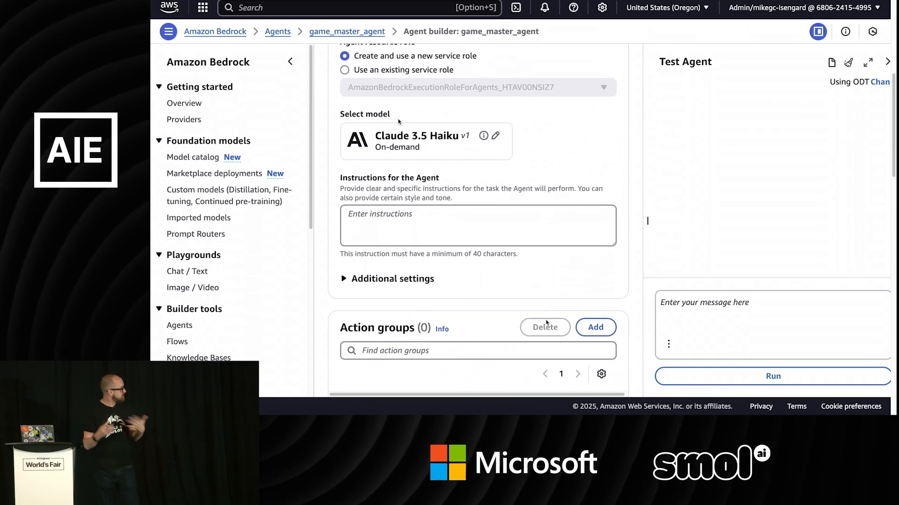
text(You are a games master who can help me play ttrpg games.)
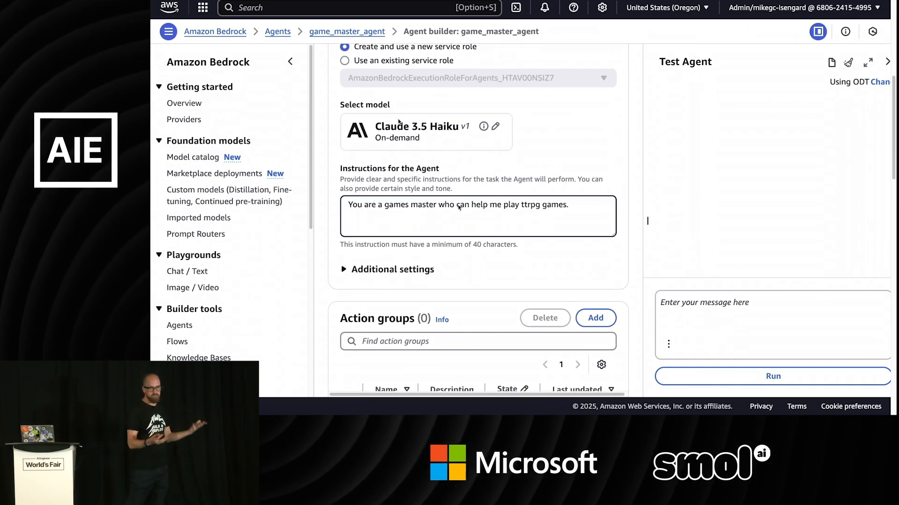
key(Backspace)
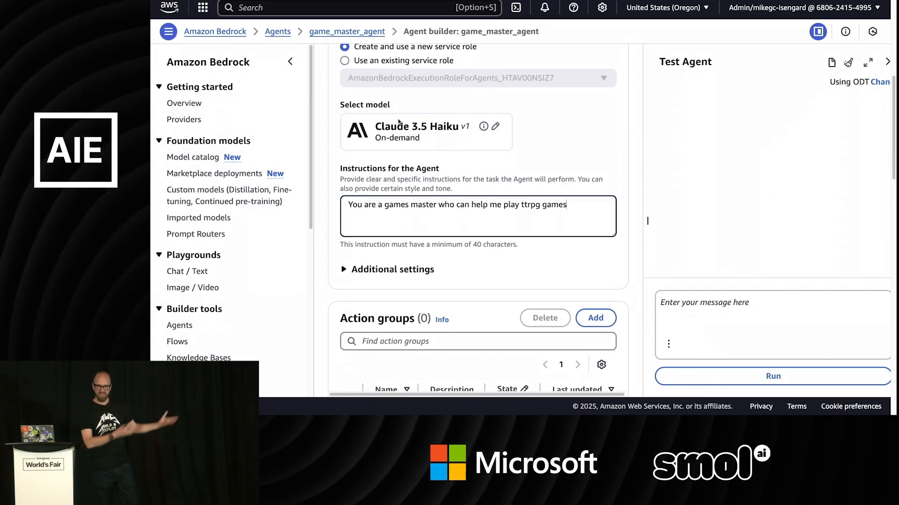
text(.)
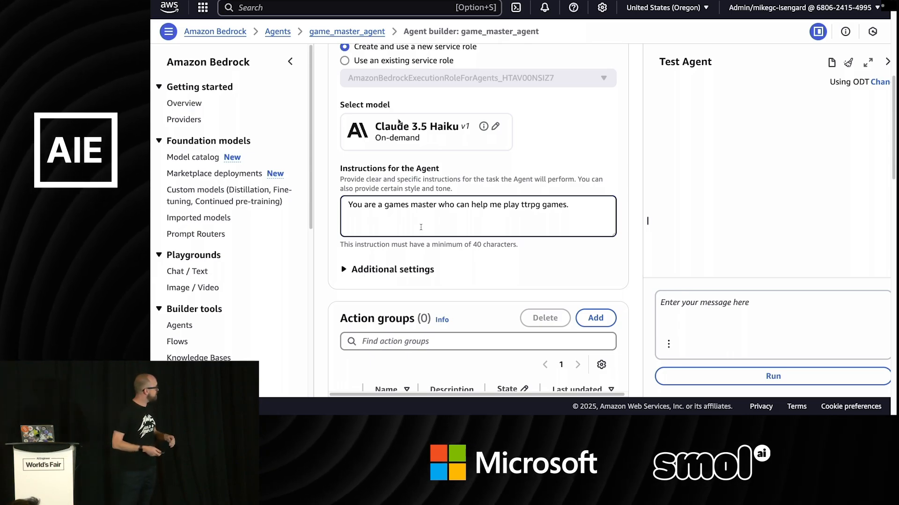
scroll(up, 3)
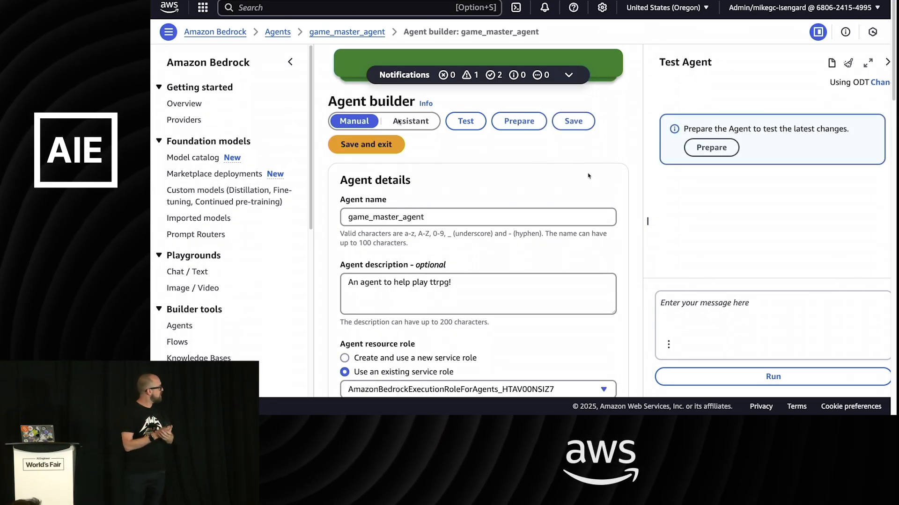
scroll(down, 3)
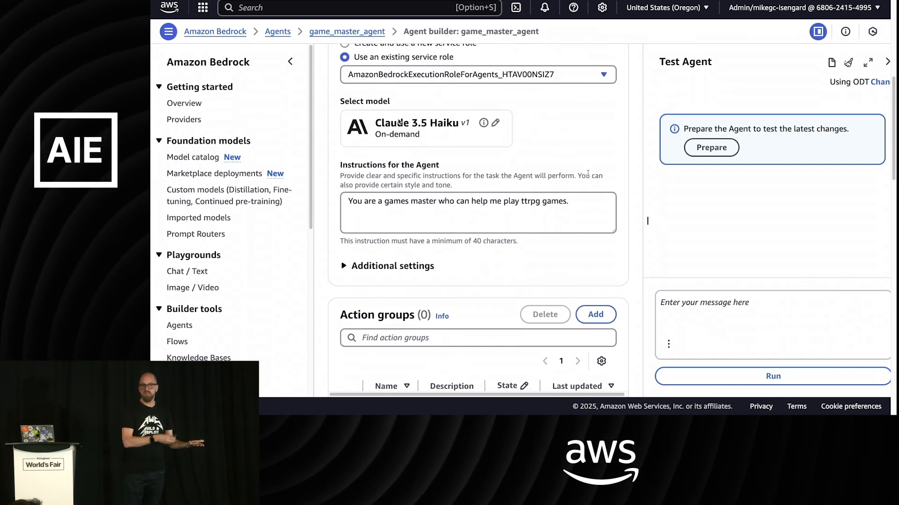
scroll(down, 3)
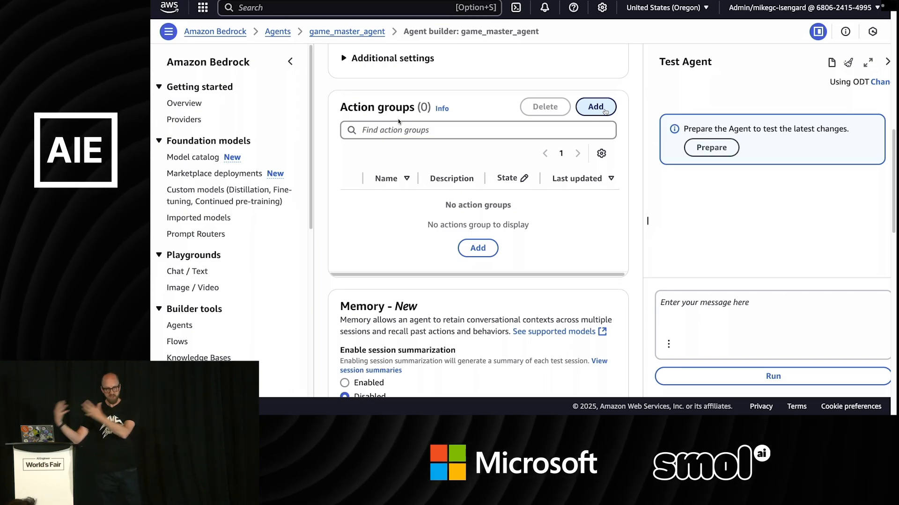
- Add an action group named dice_tools with description 'Tools to play with dice!'
click(595, 107)
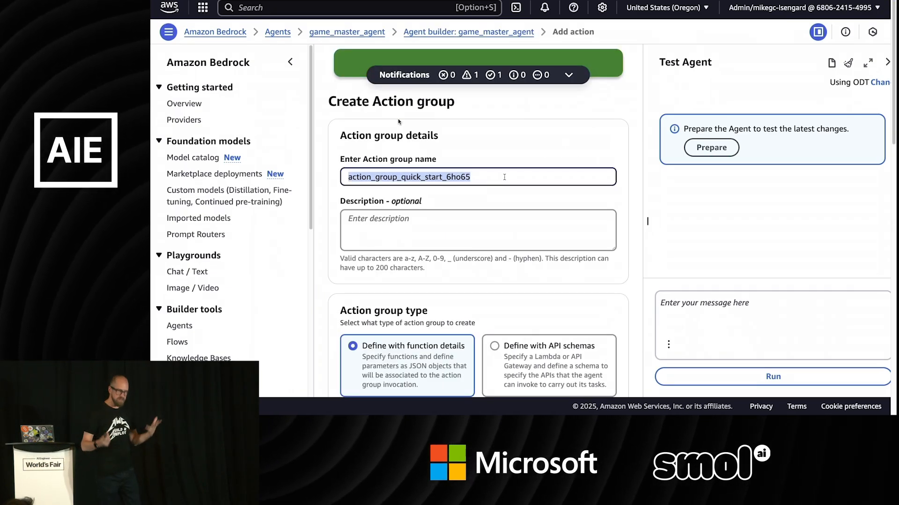
text(dice_tools)
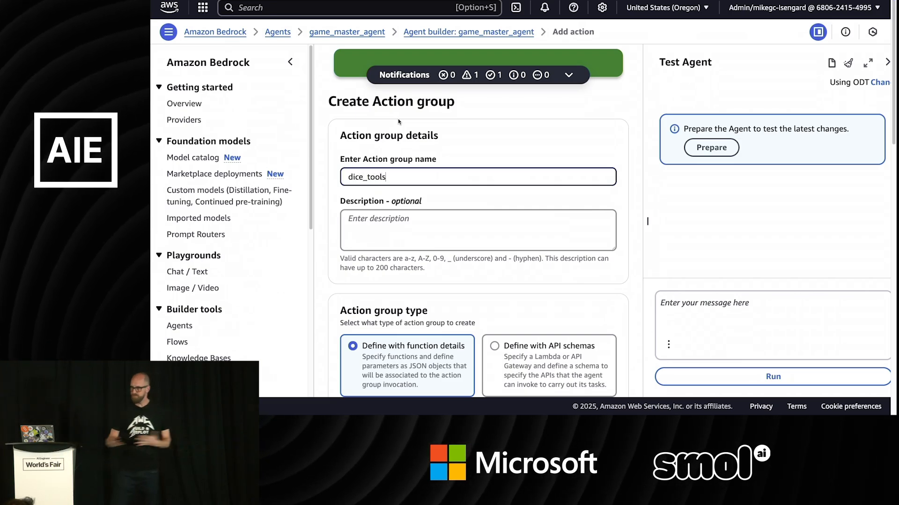
text(T)
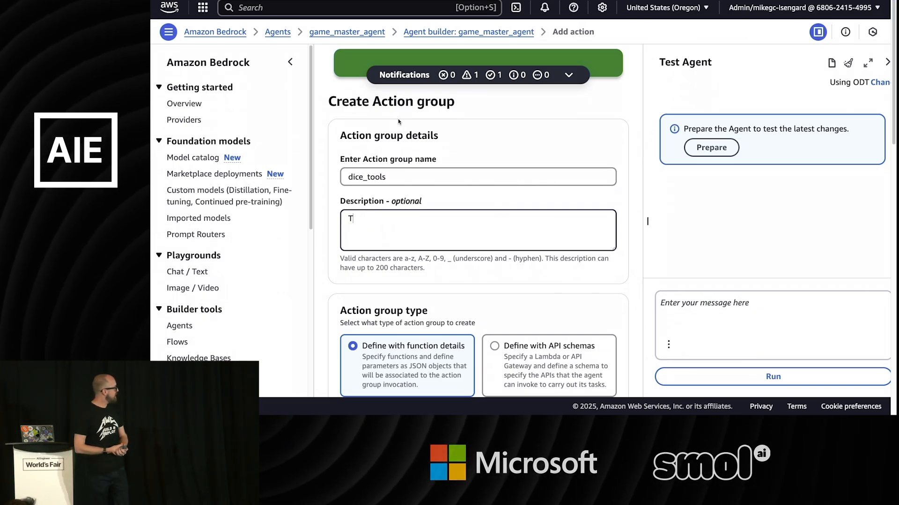
text(ools to pla)
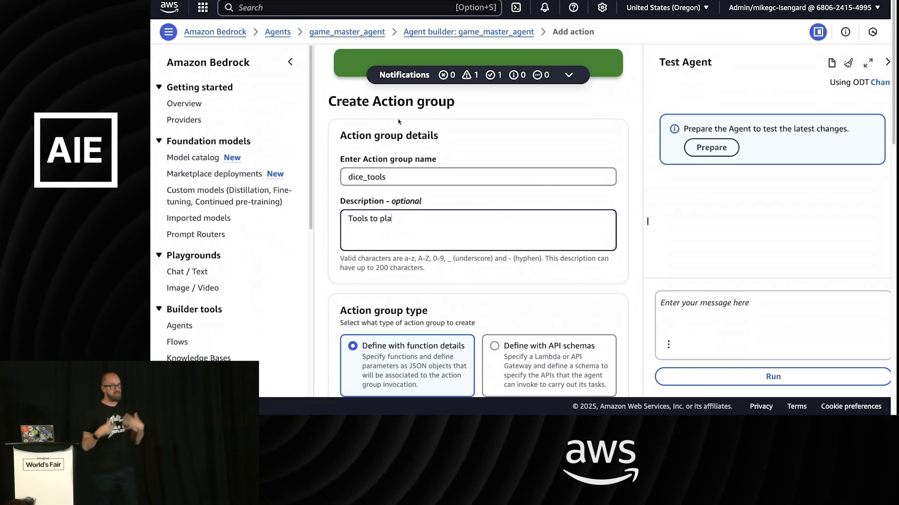
text(y with dice!)
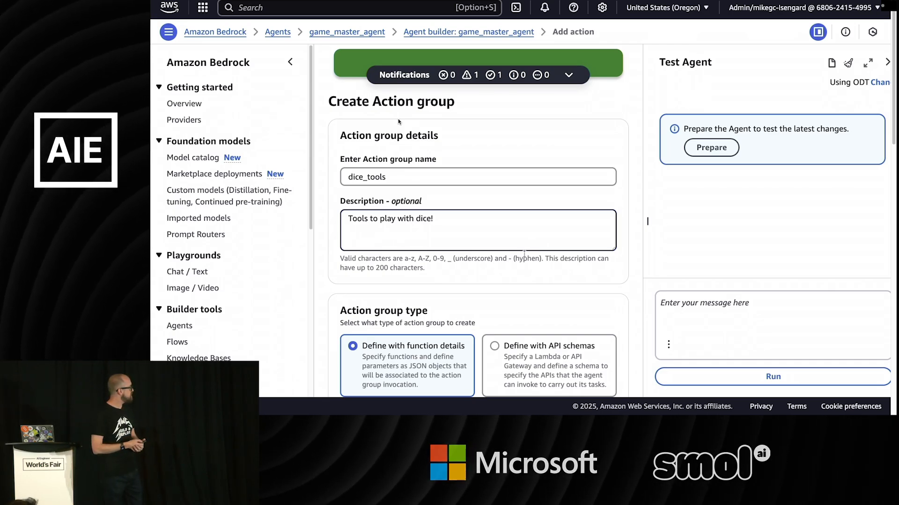
scroll(down, 3)
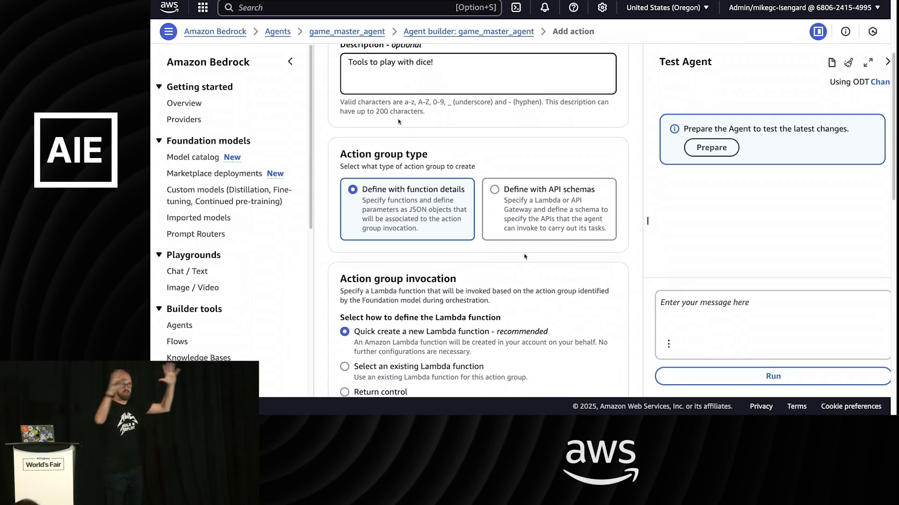
scroll(down, 3)
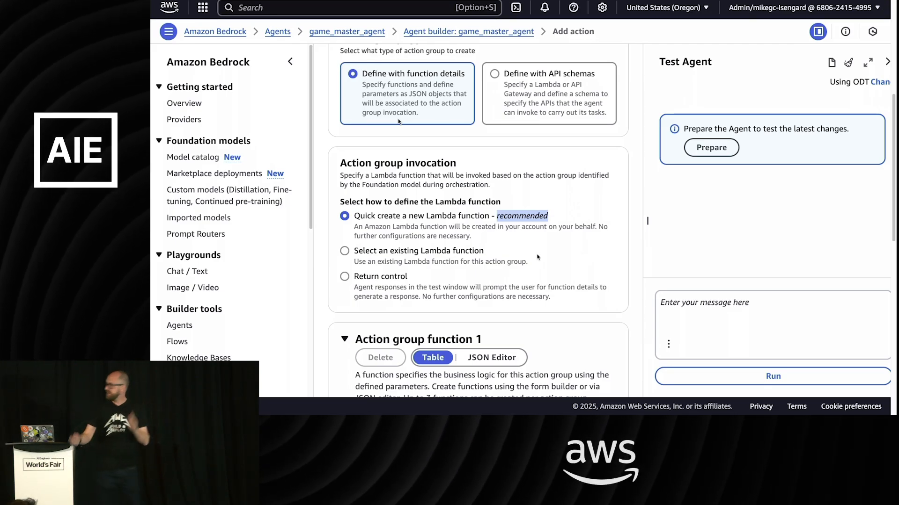
scroll(down, 3)
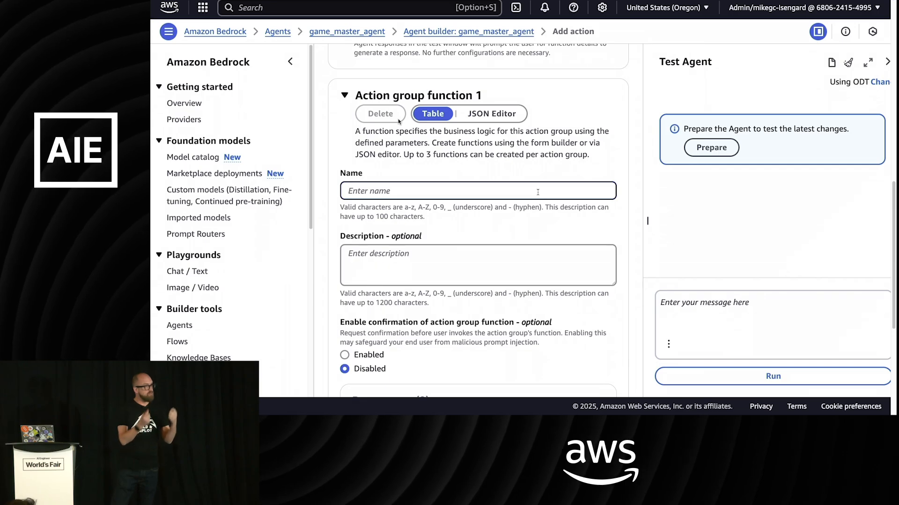
- Name function 1 roll_dice, described as 'Roll a dice with a certain number of sides.'
text(roll_dice)
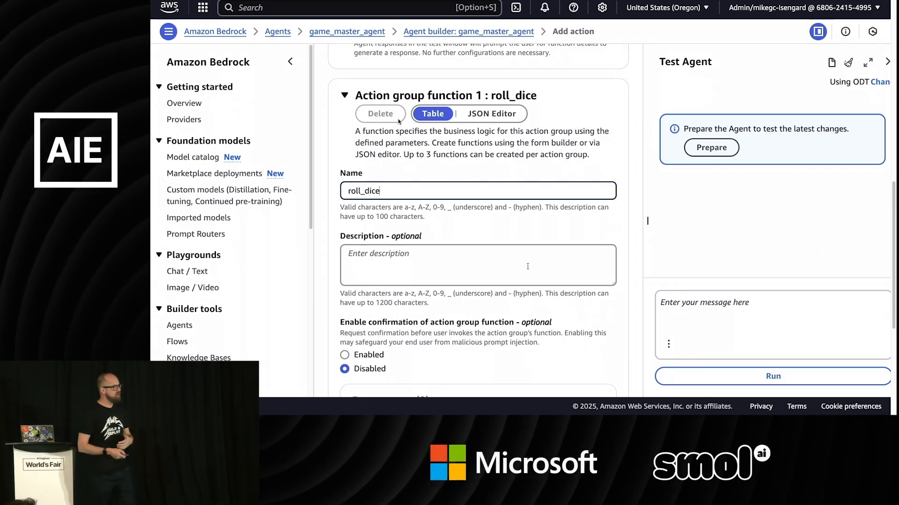
text(Roll)
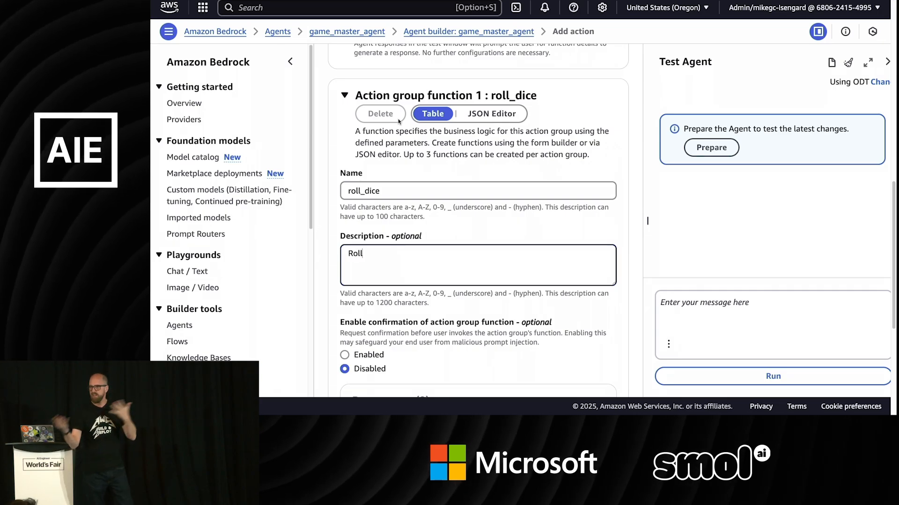
text(a dice wit)
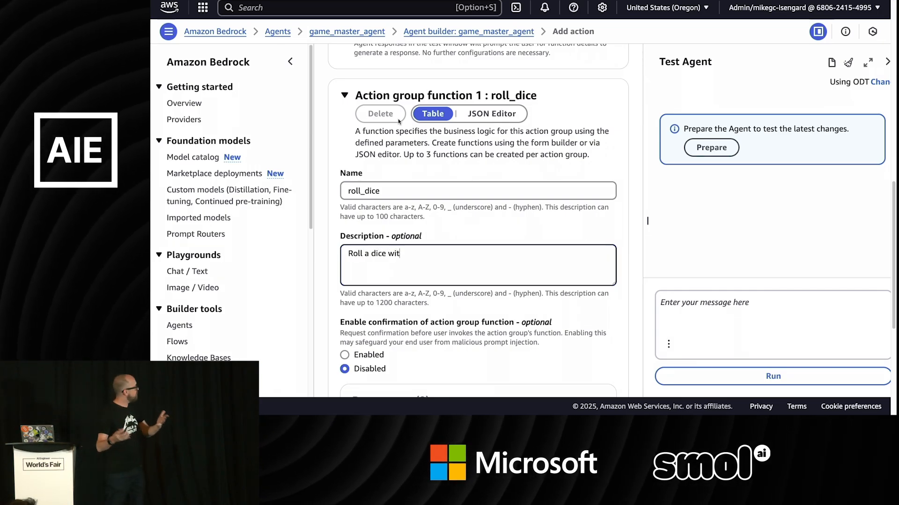
text(h a certain)
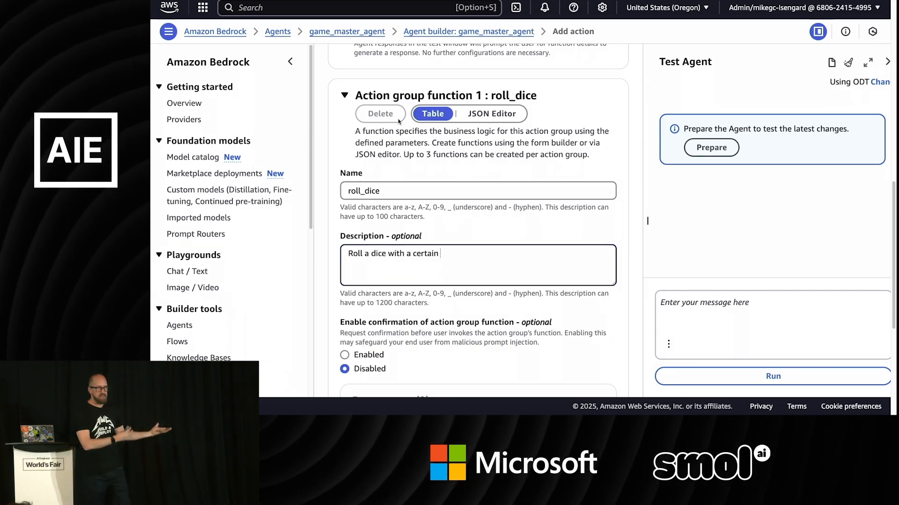
text(number of side)
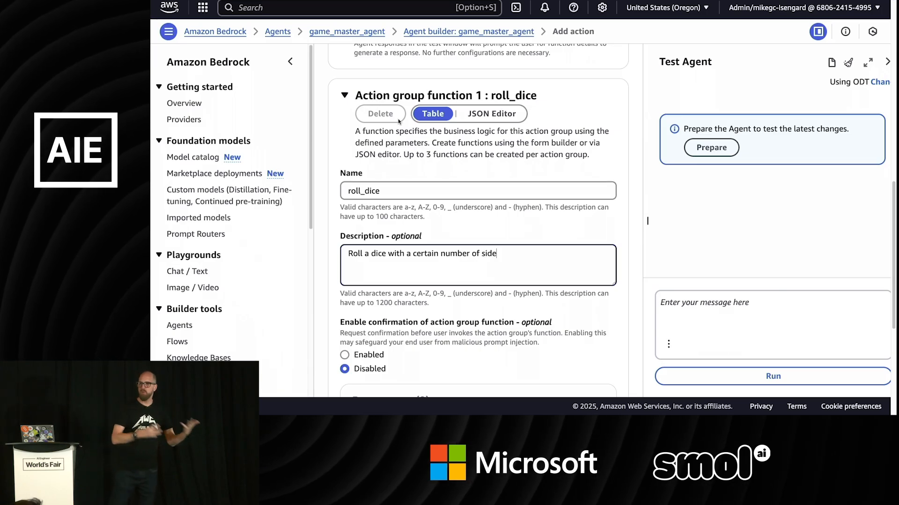
text(s.)
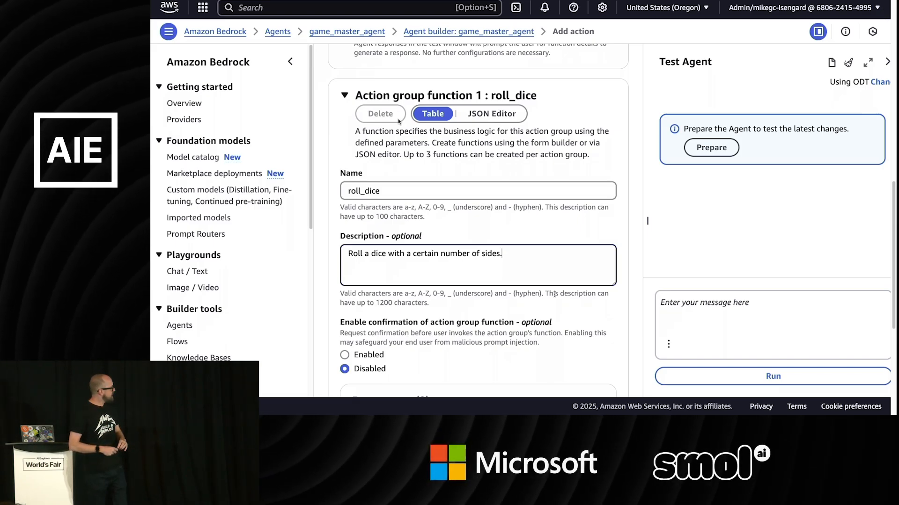
- Add a required Integer parameter 'sides' describing the number of sides on the dice
scroll(down, 3)
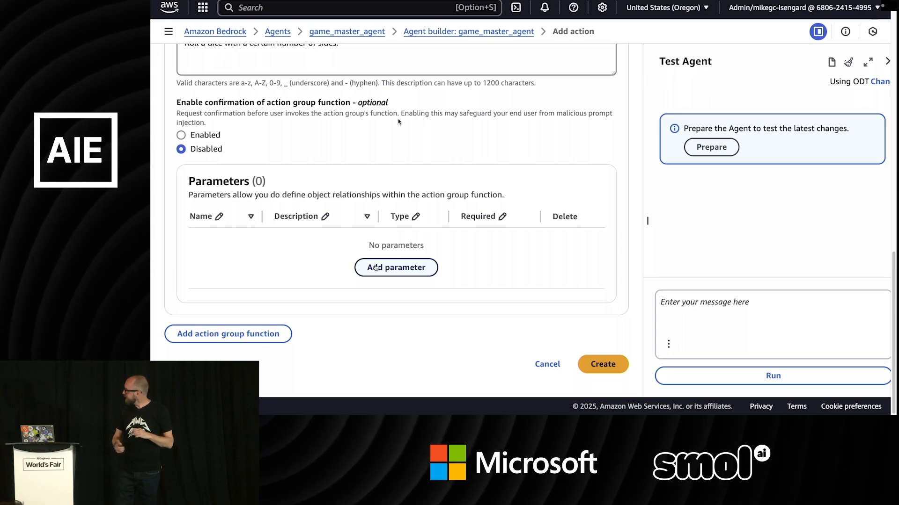
click(396, 267)
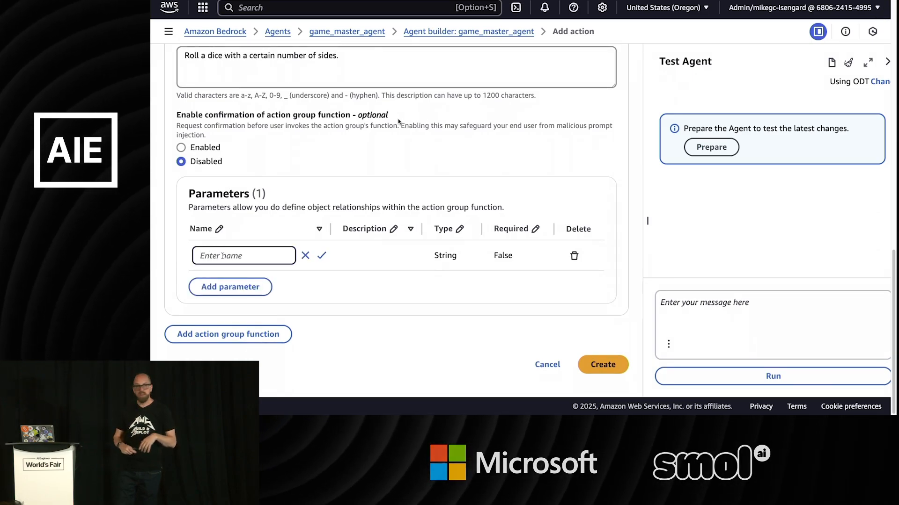
text(sides)
text(T)
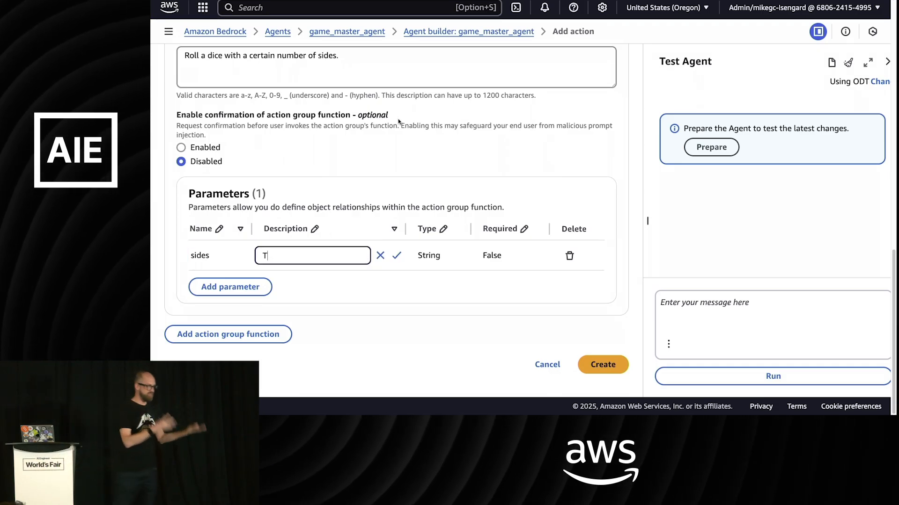
text(he number of)
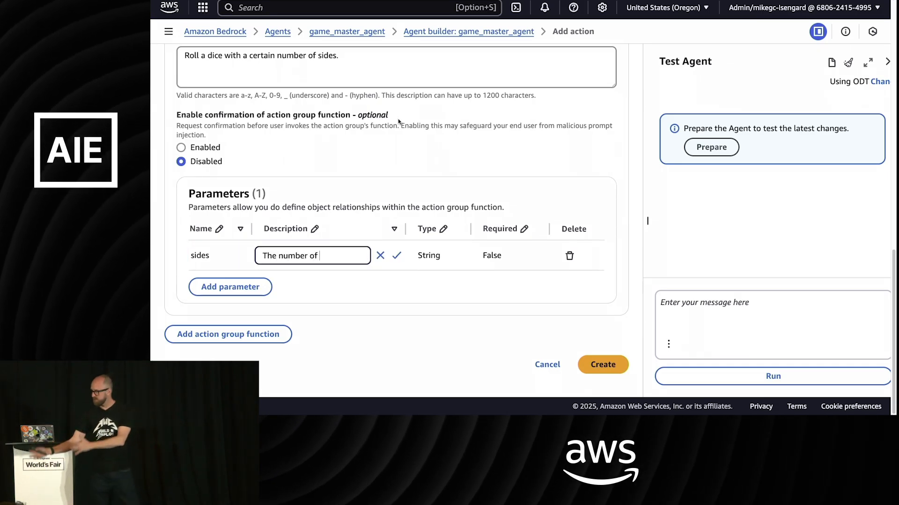
text(sides on the dice to roll.)
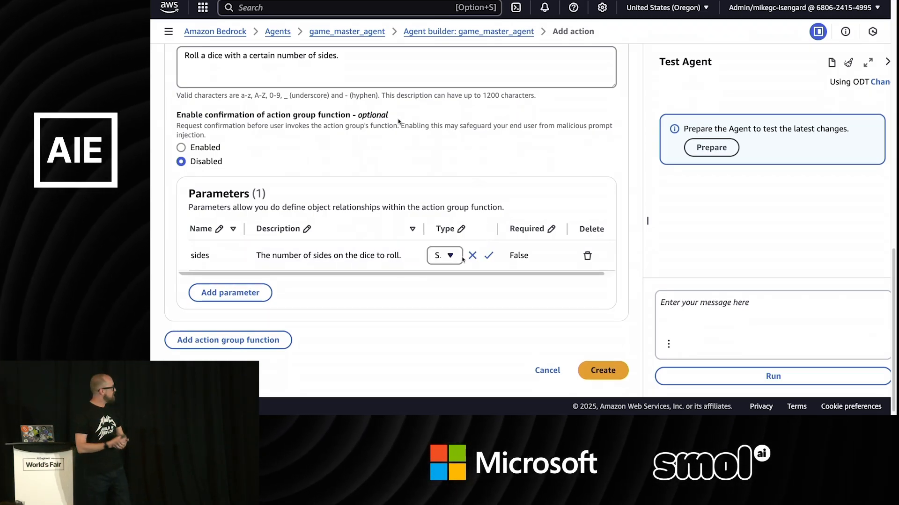
click(444, 255)
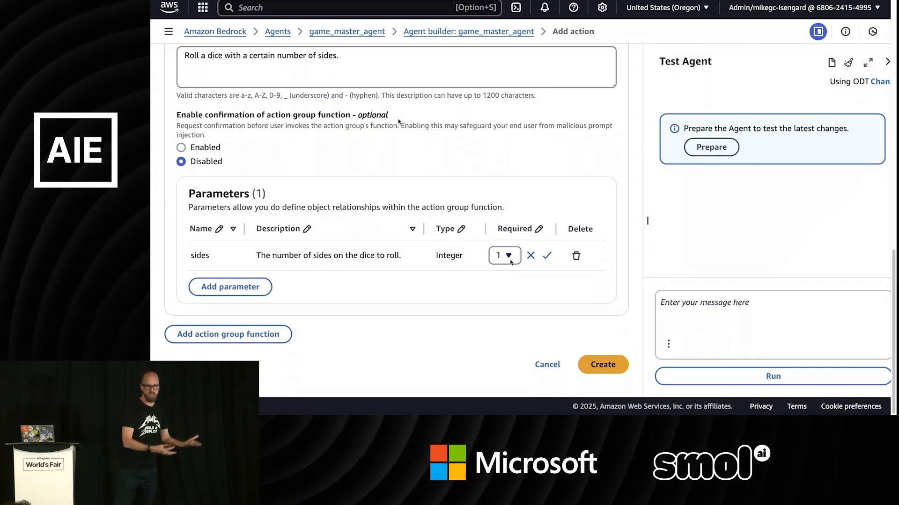
click(545, 255)
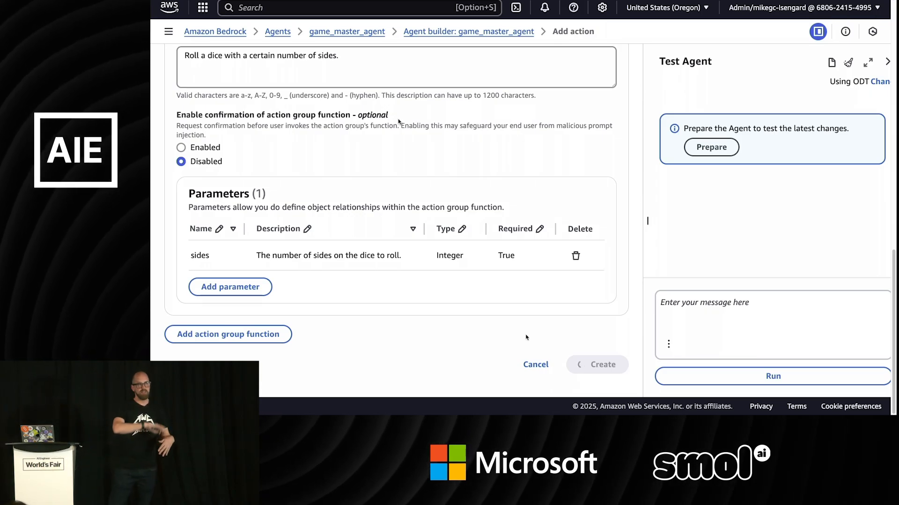
- Create the dice_tools action group and scroll to see it listed as Enabled
click(602, 364)
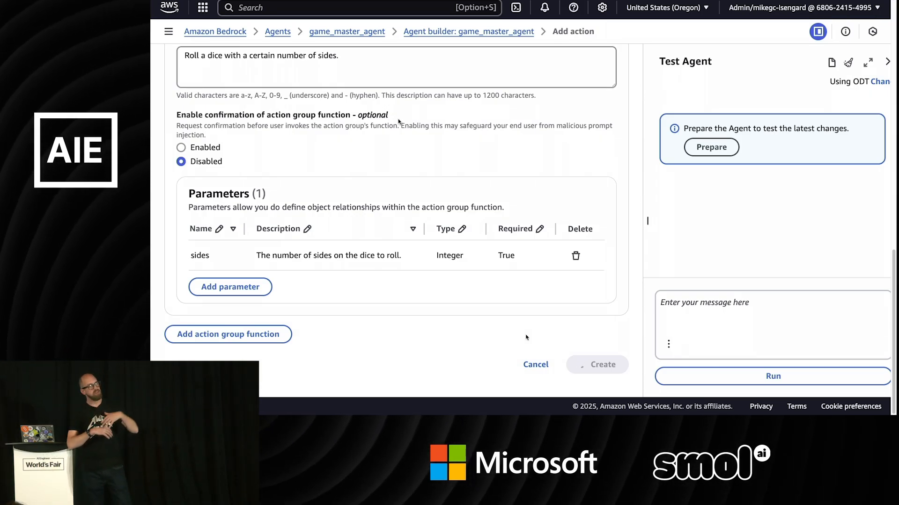
click(602, 365)
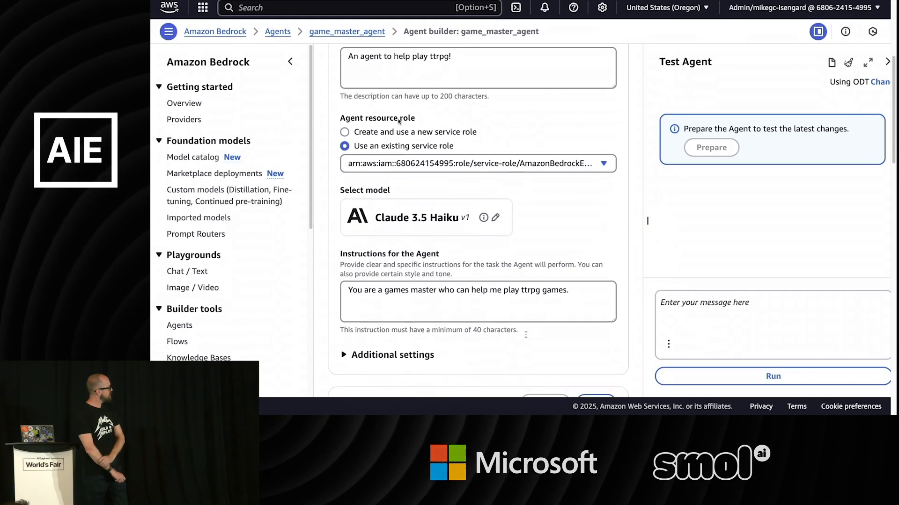
scroll(down, 3)
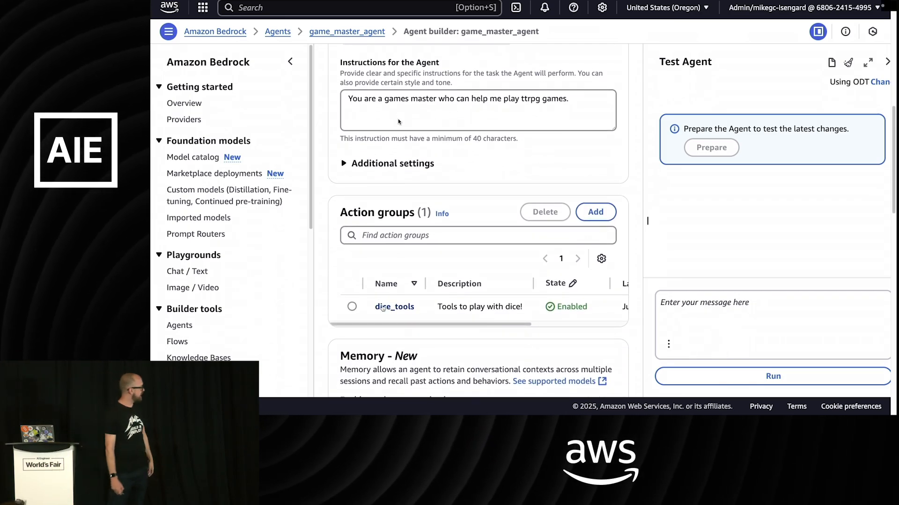
- Open the dice_tools action group and view its Lambda function dice_tools-os6r5
click(394, 306)
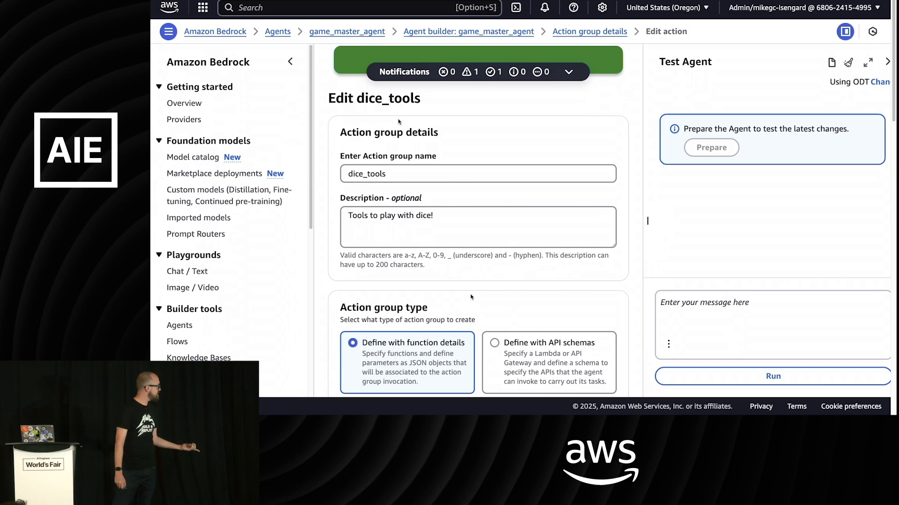
scroll(down, 3)
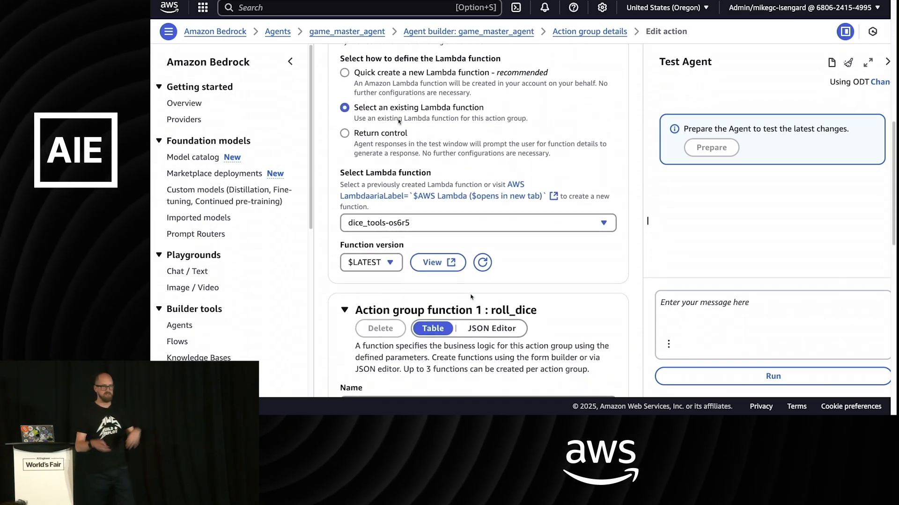
mouse_move(437, 262)
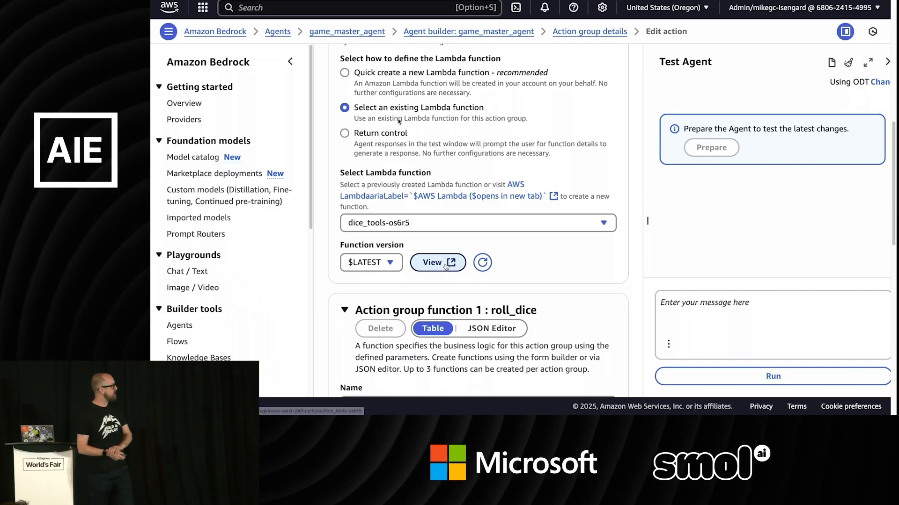
click(432, 263)
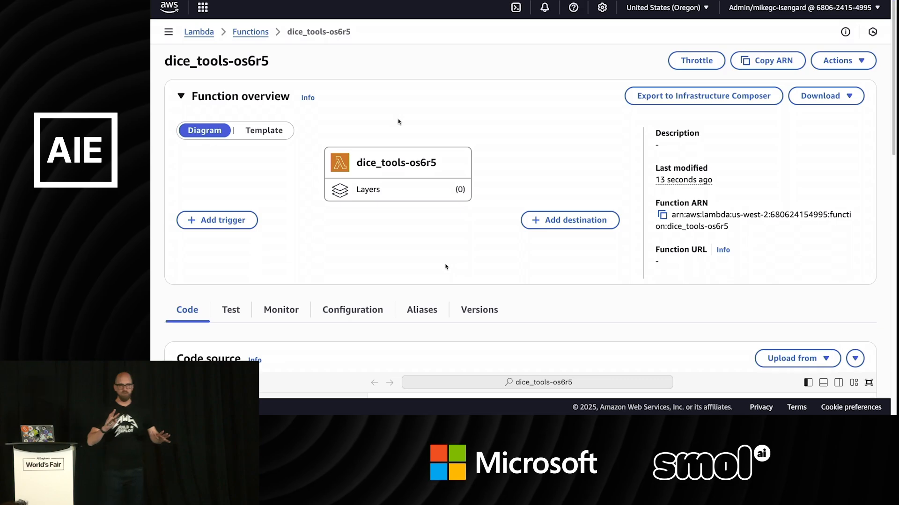
- Add 'random' to the import on line 5 and begin a line after the parameters
scroll(down, 3)
text(import)
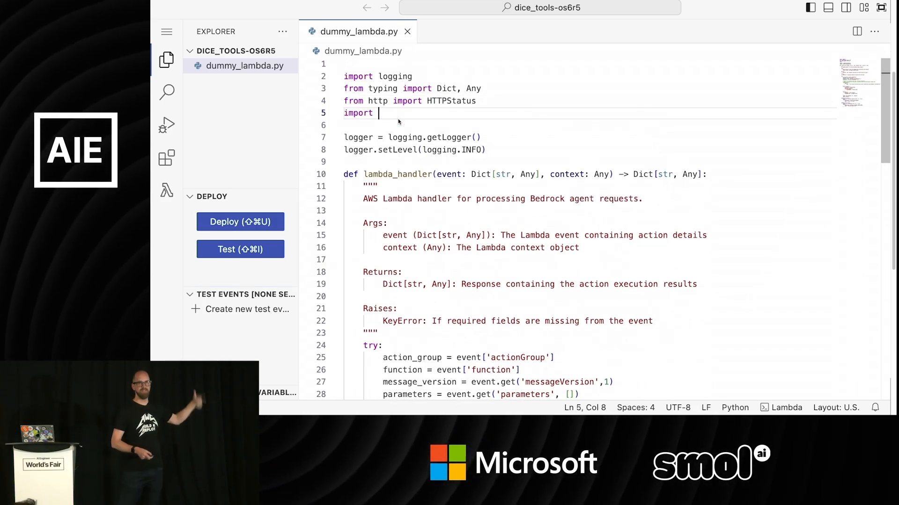
text(random)
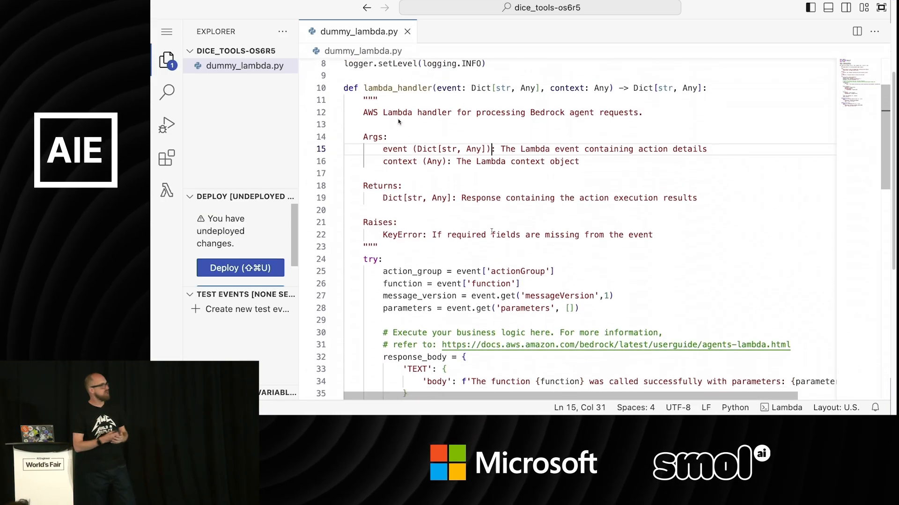
double_click(396, 92)
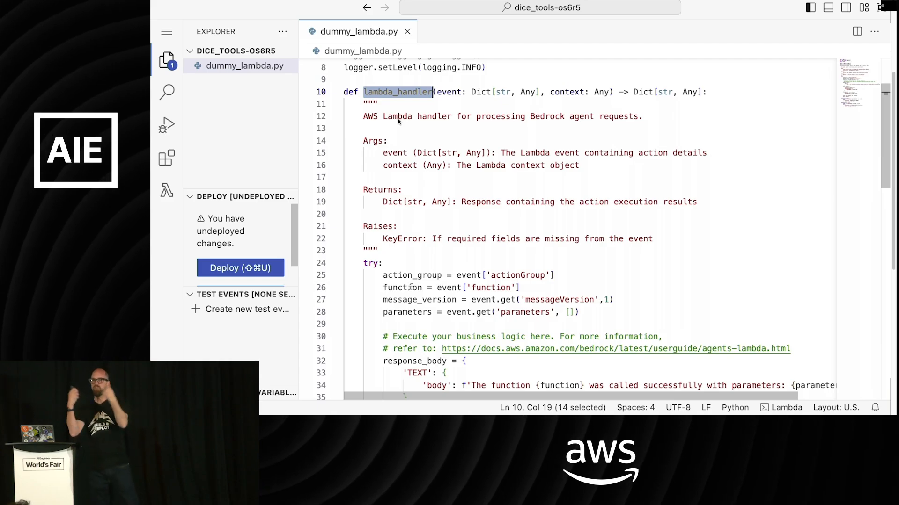
click(407, 287)
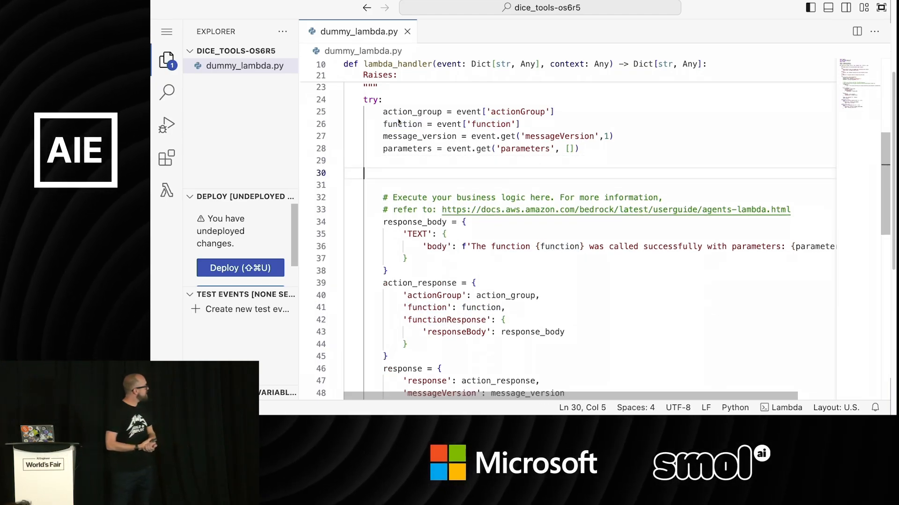
- Add an if branch for roll_dice returning random.randint(1, sides) in the response body
text(if function == 'rol)
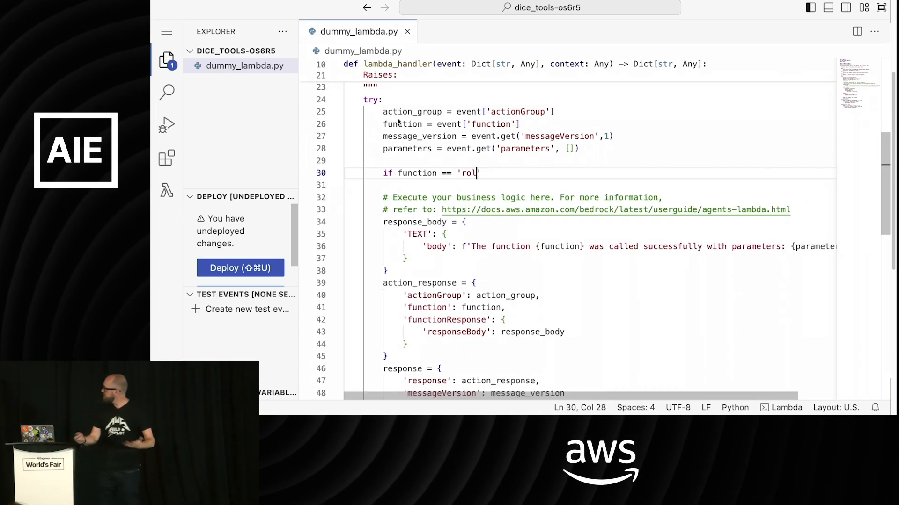
text(l_dice)
text(sides =)
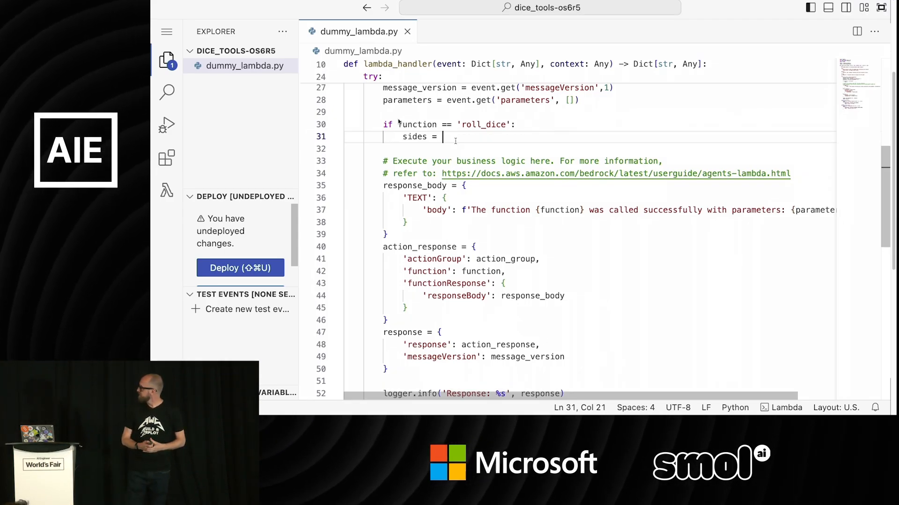
text(int(next((param['value'] for param in parameters if param['name'] == 'sides'), 0)))
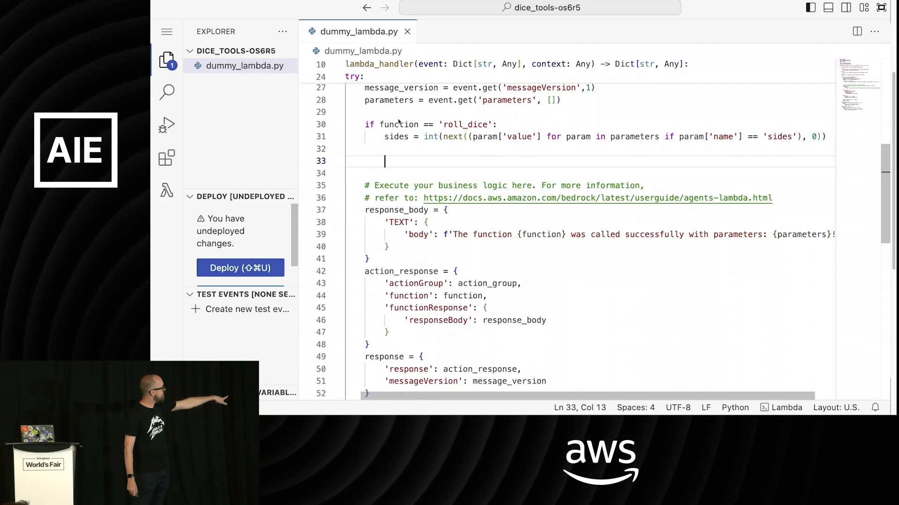
text(response_body = {)
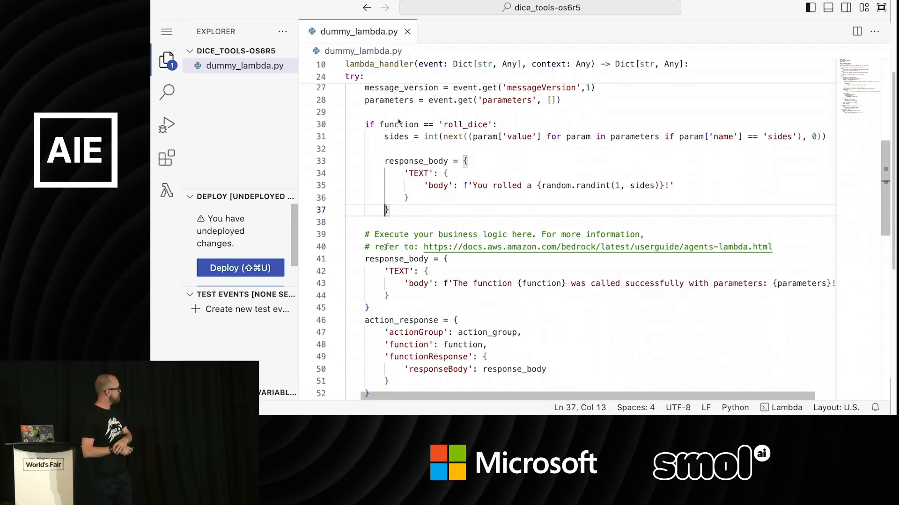
key(enter)
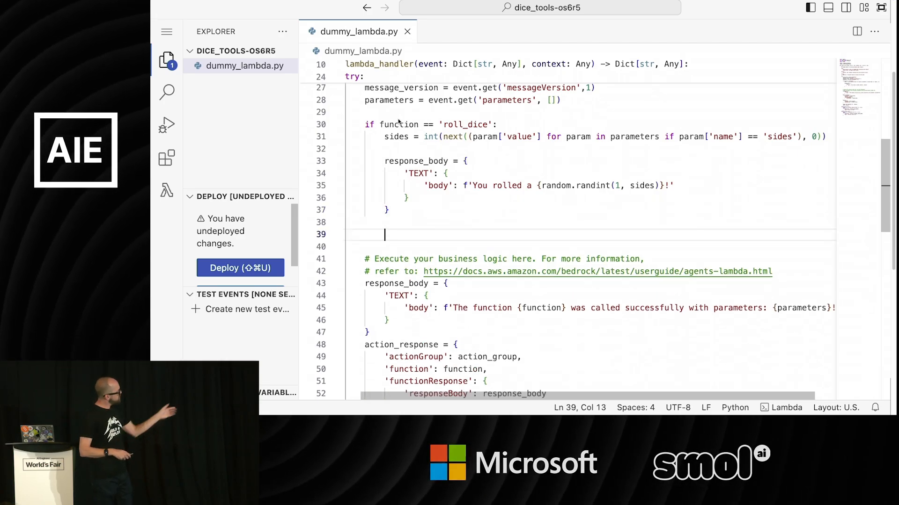
- Add an else clause, tidy the blank line, and deploy the updated function code
text(else:)
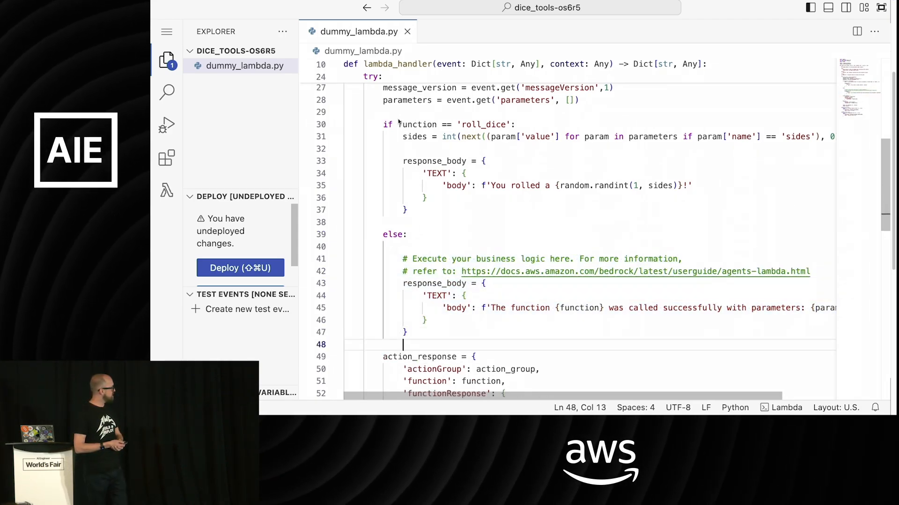
click(462, 320)
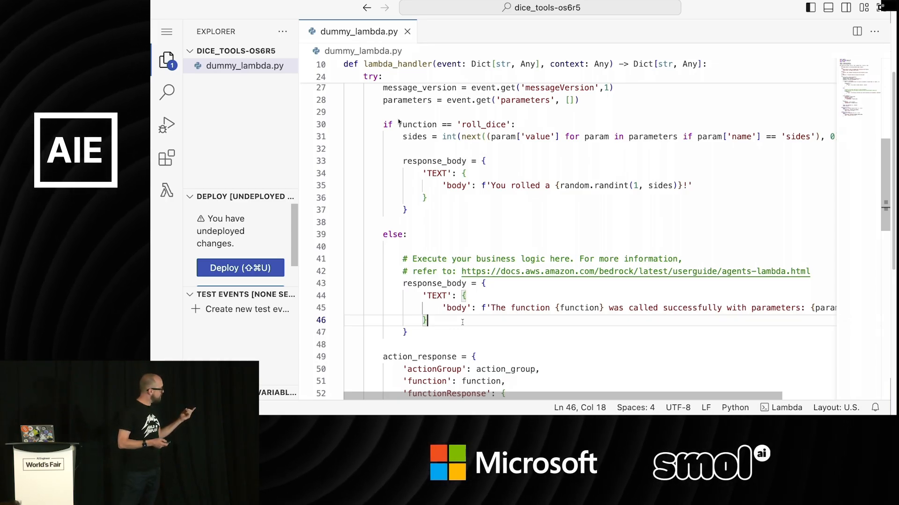
click(239, 268)
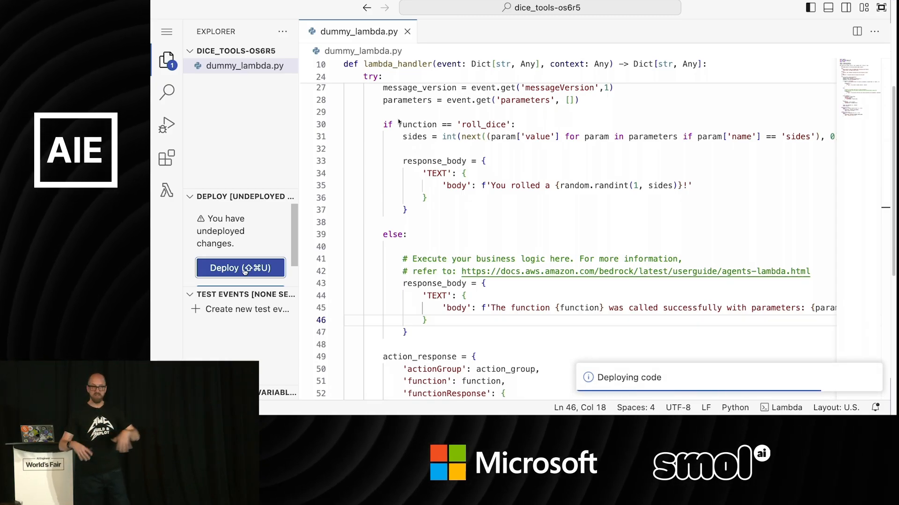
- Return to the dice_tools action group editor and review its settings
click(239, 267)
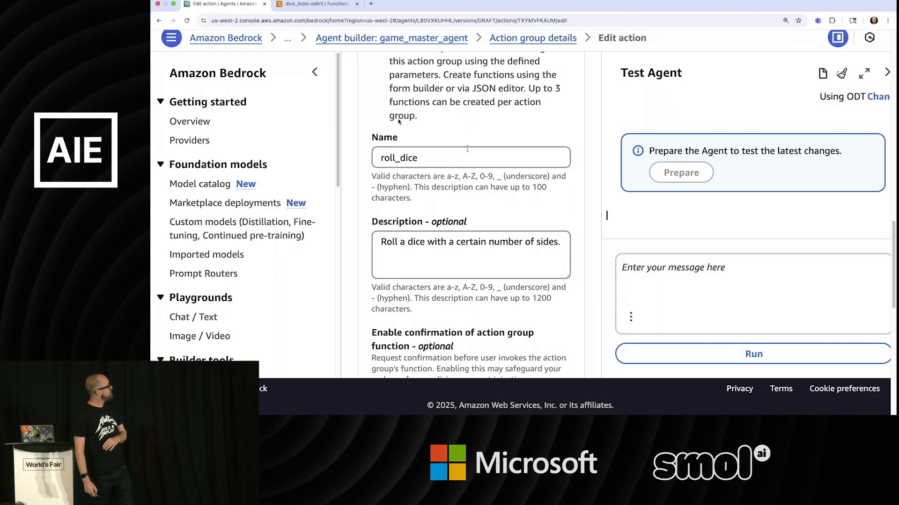
scroll(up, 3)
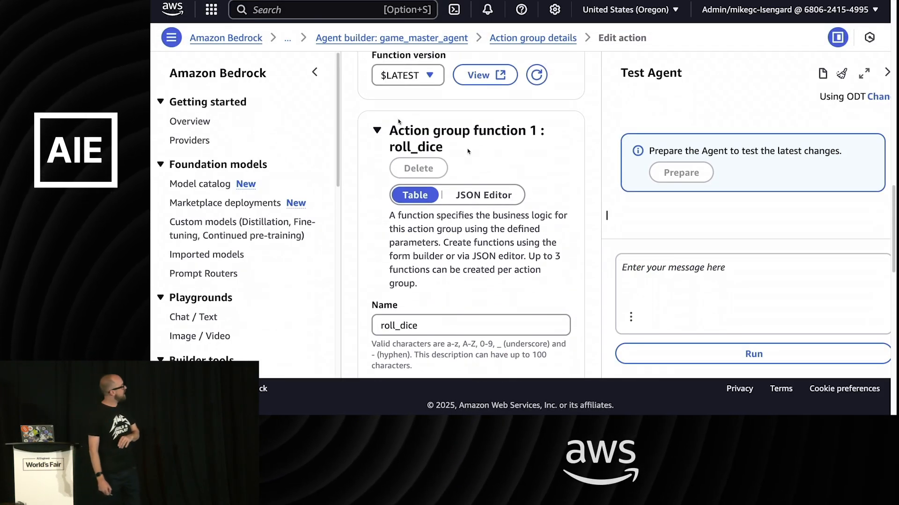
scroll(up, 3)
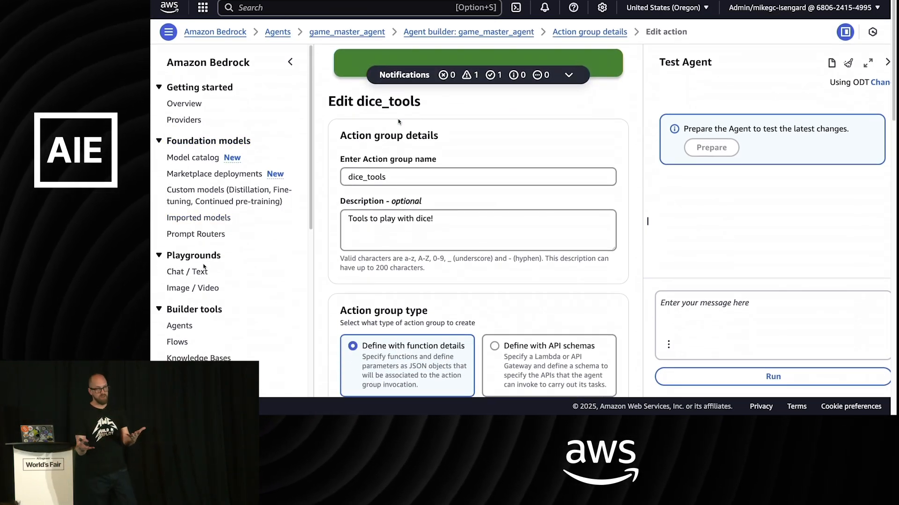
scroll(down, 3)
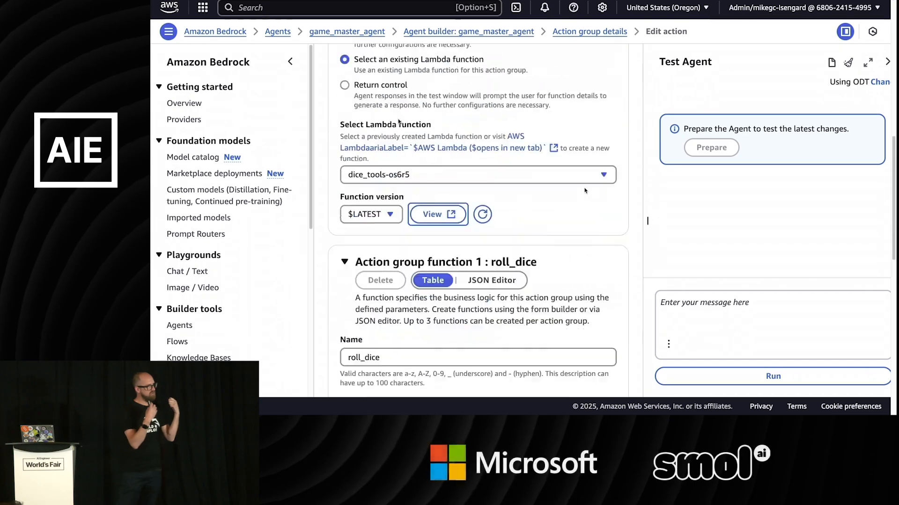
scroll(down, 3)
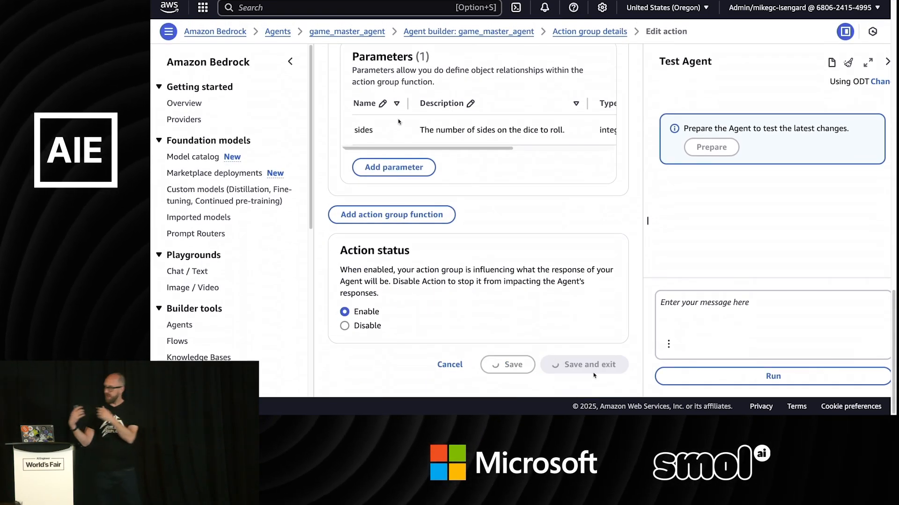
- Save the dice_tools action group, then save and prepare game_master_agent
click(584, 365)
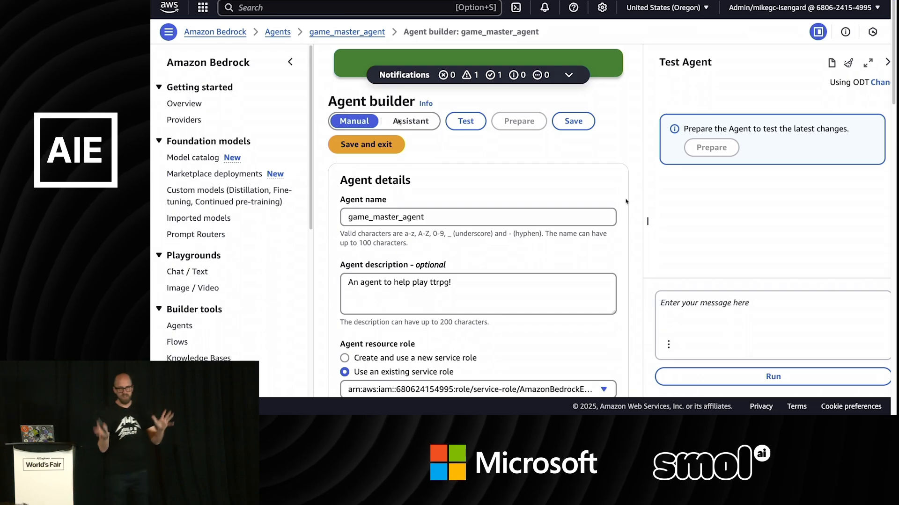
click(579, 121)
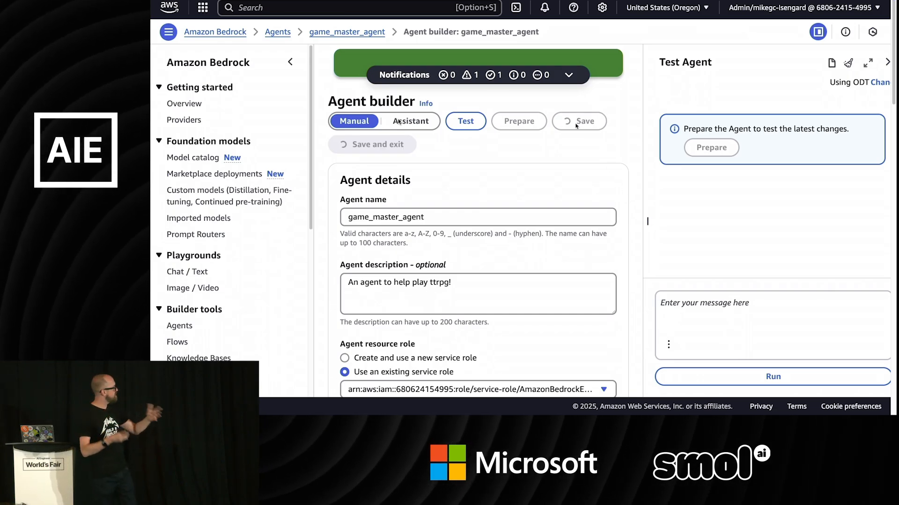
click(578, 121)
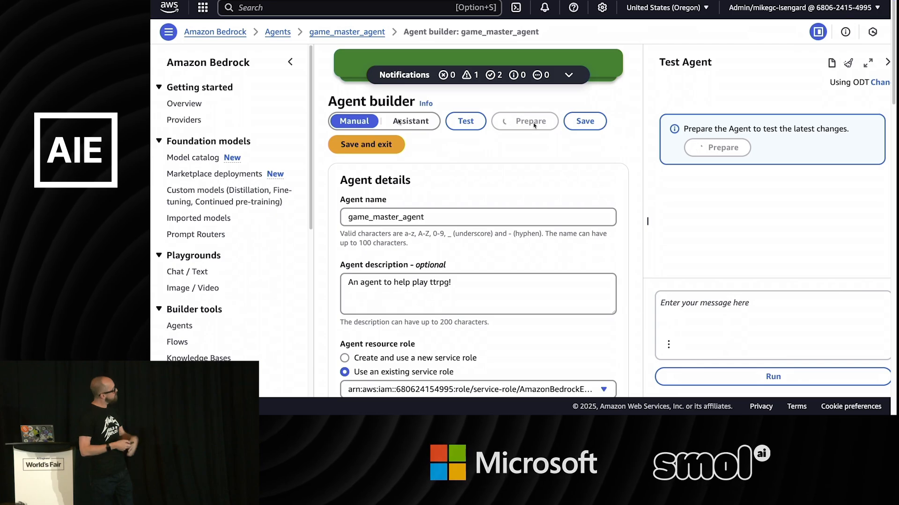
click(524, 120)
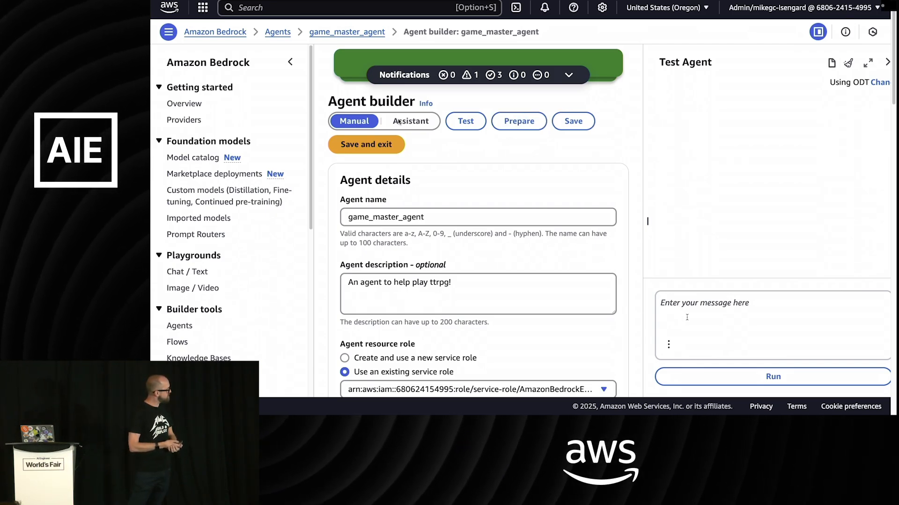
- Send 'Hey! Let's play a game! Roll initiative and add a dex mod of 5!' to the agent
text(Hey! Let's)
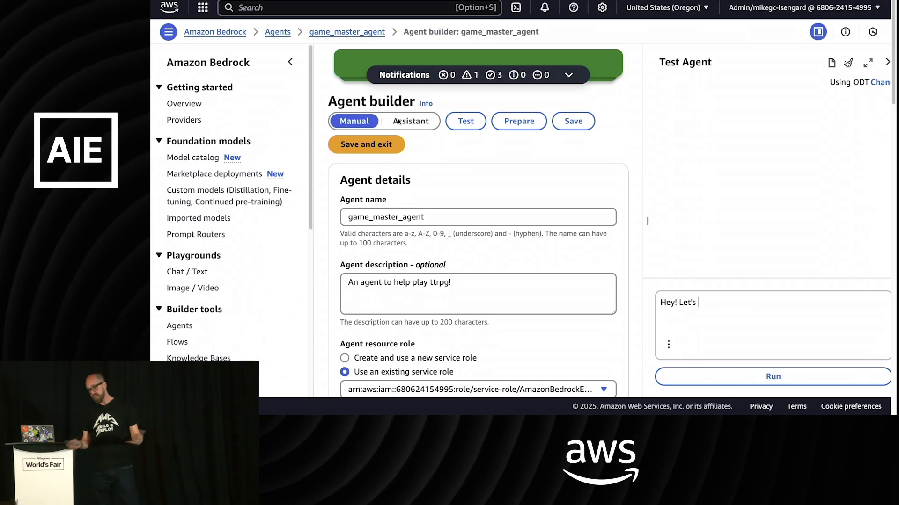
text(play a)
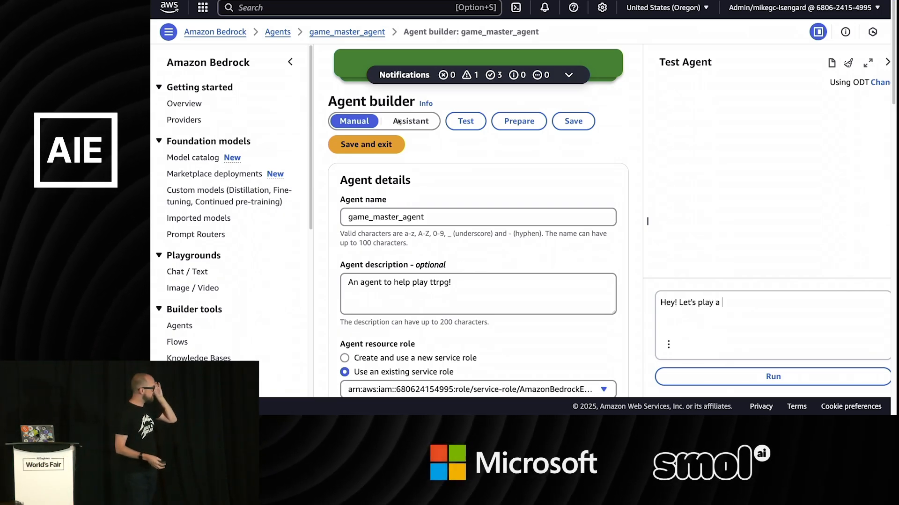
text(game!)
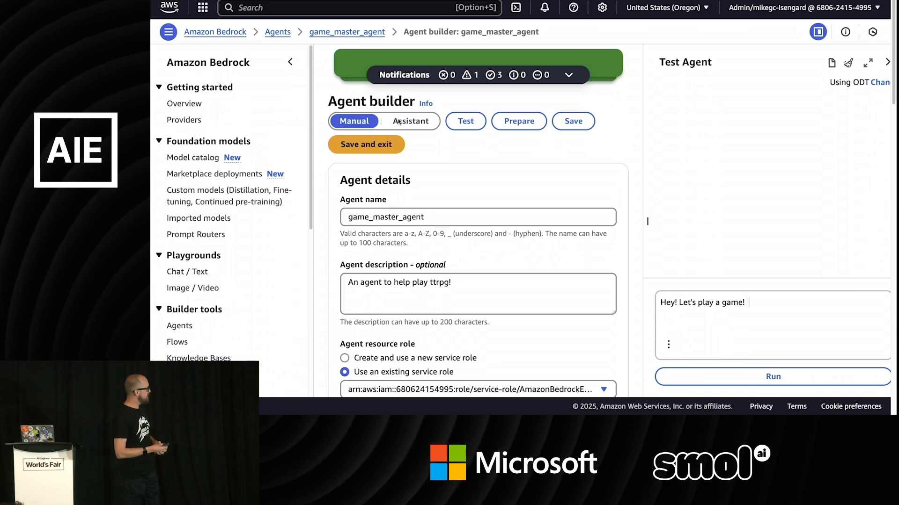
text(Roll i)
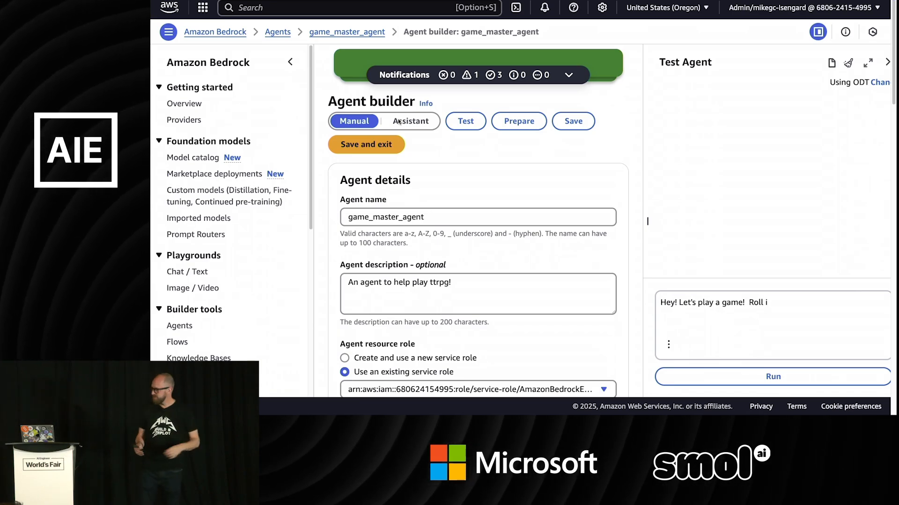
text(n)
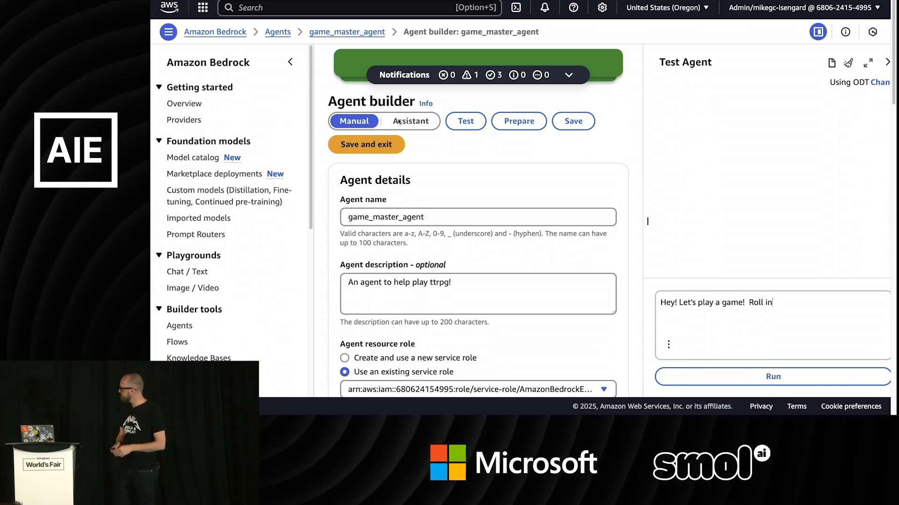
text(itiative)
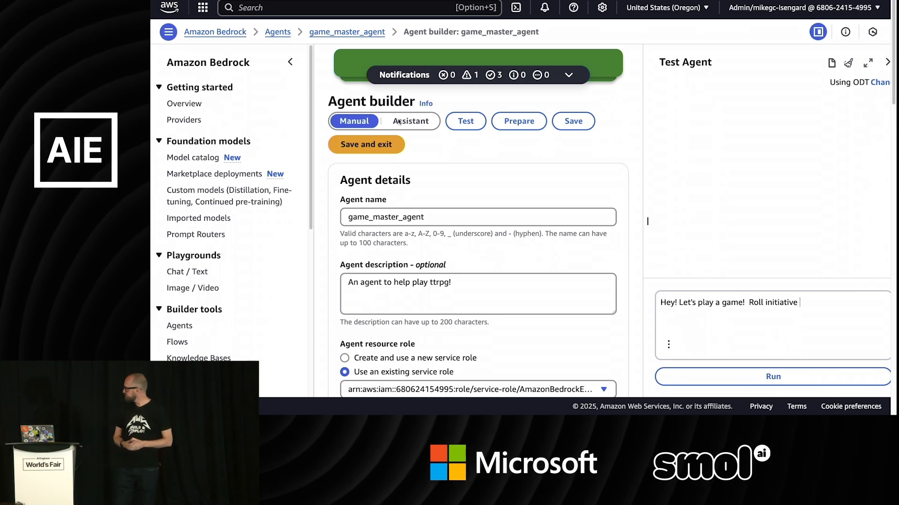
text(and)
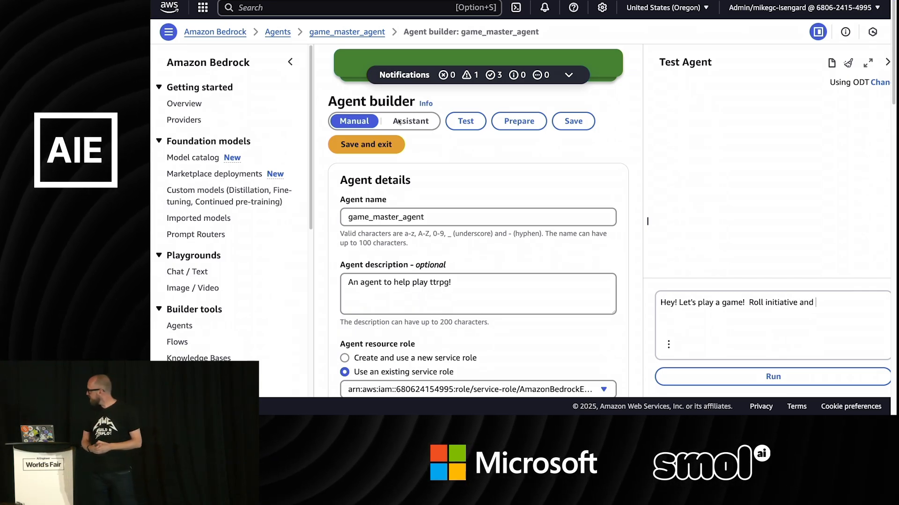
text(add a dex mod of 5!)
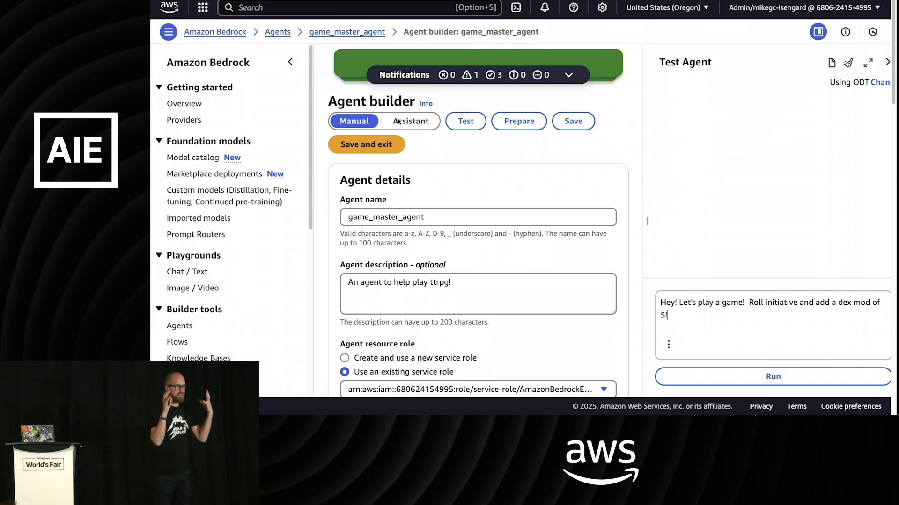
click(772, 376)
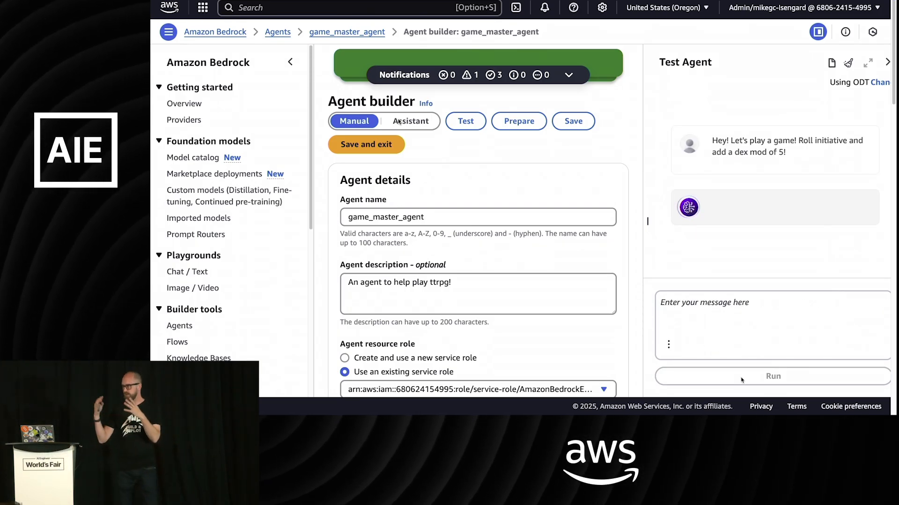